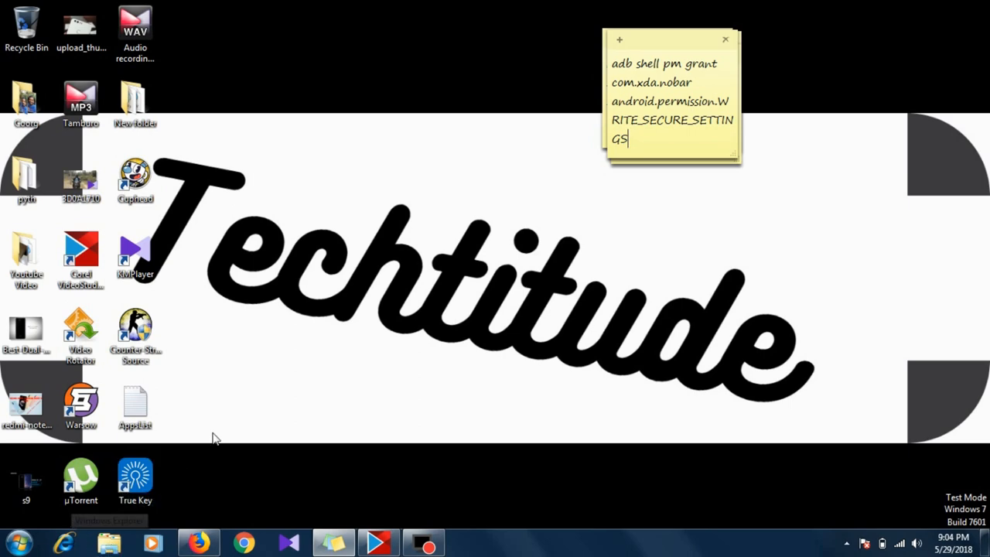
{"action": "mouse_move", "coordinate": [260, 251]}
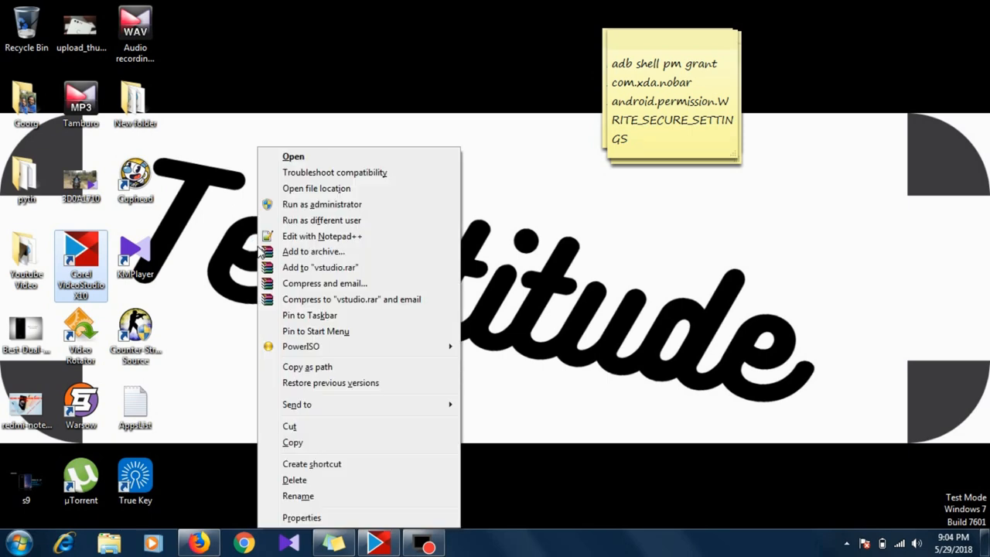
{"action": "mouse_move", "coordinate": [232, 286]}
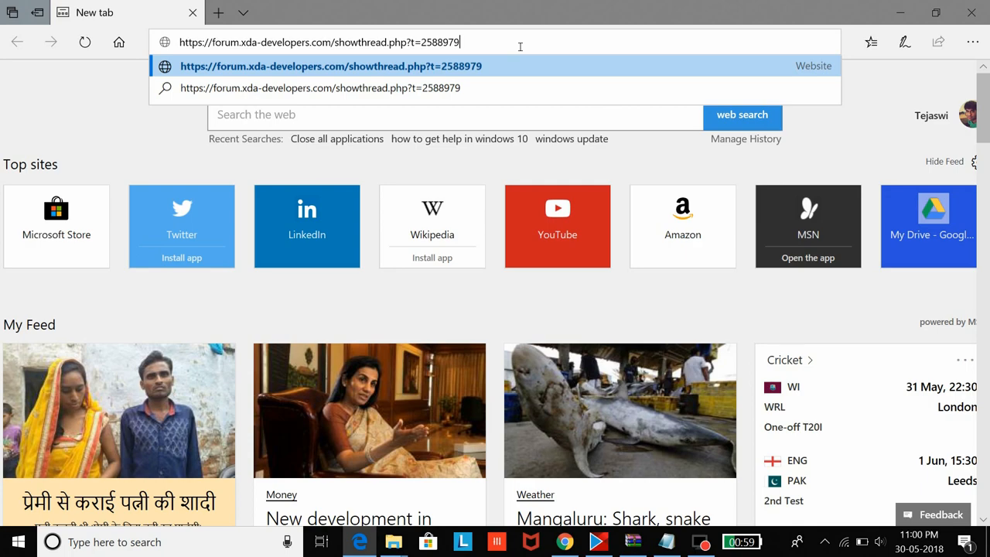
- Load the XDA ADB Installer thread and start the adb-setup-1.3.exe Google Drive download
{"action": "key", "text": "Return"}
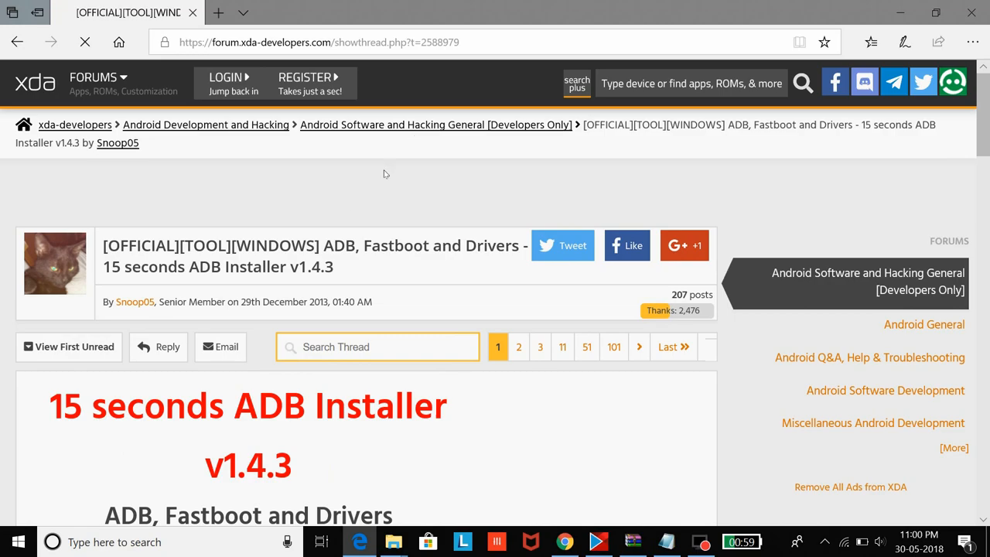
{"action": "scroll", "scroll_direction": "down", "scroll_amount": 3}
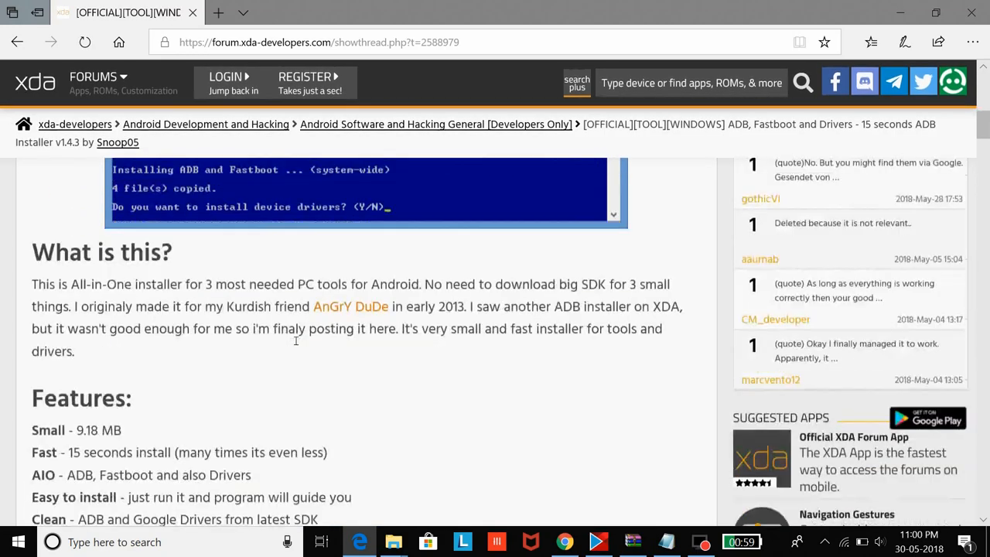
{"action": "scroll", "scroll_direction": "down", "scroll_amount": 3}
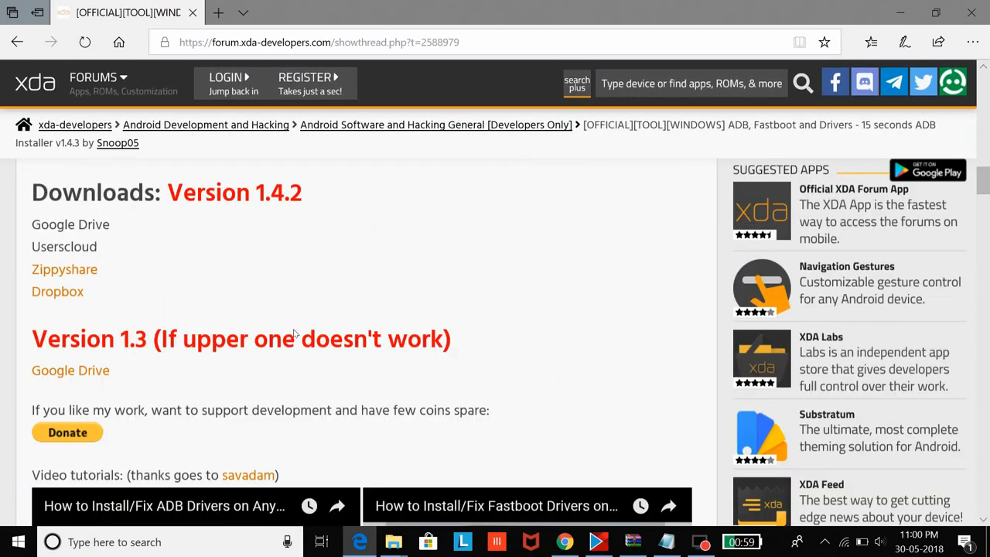
{"action": "scroll", "scroll_direction": "up", "scroll_amount": 3}
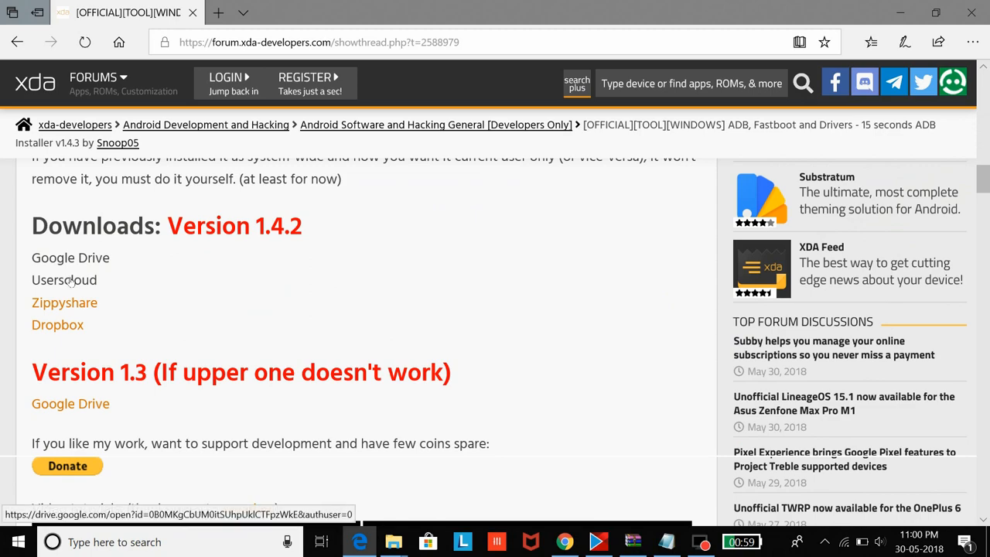
{"action": "left_click", "coordinate": [371, 13]}
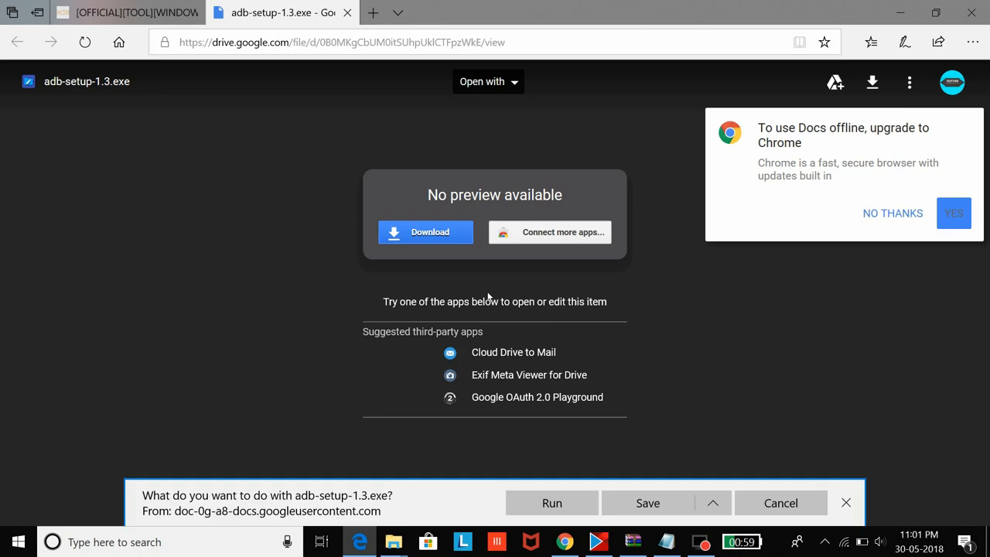
- Save adb-setup-1.3.exe from Google Drive and let the download finish
{"action": "left_click", "coordinate": [647, 503]}
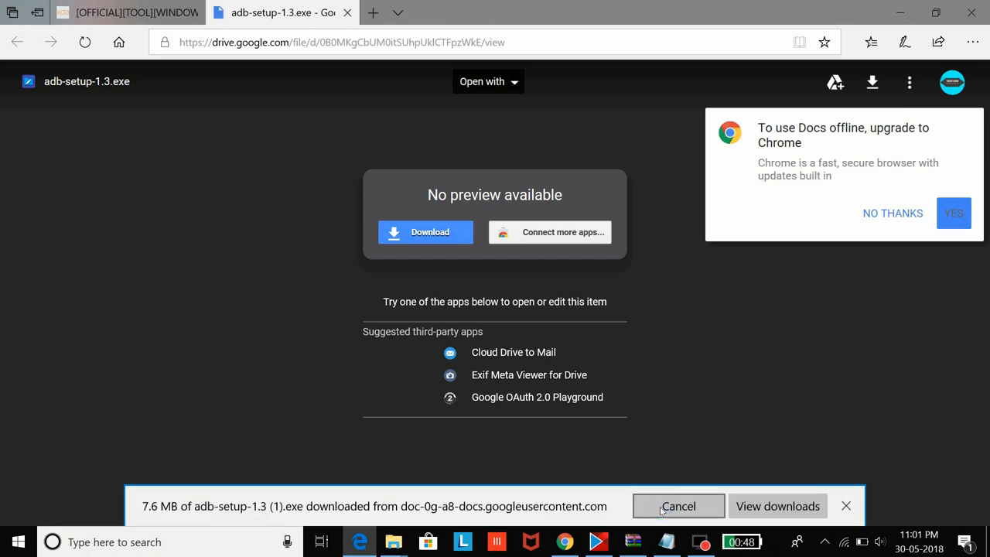
{"action": "left_click", "coordinate": [678, 505]}
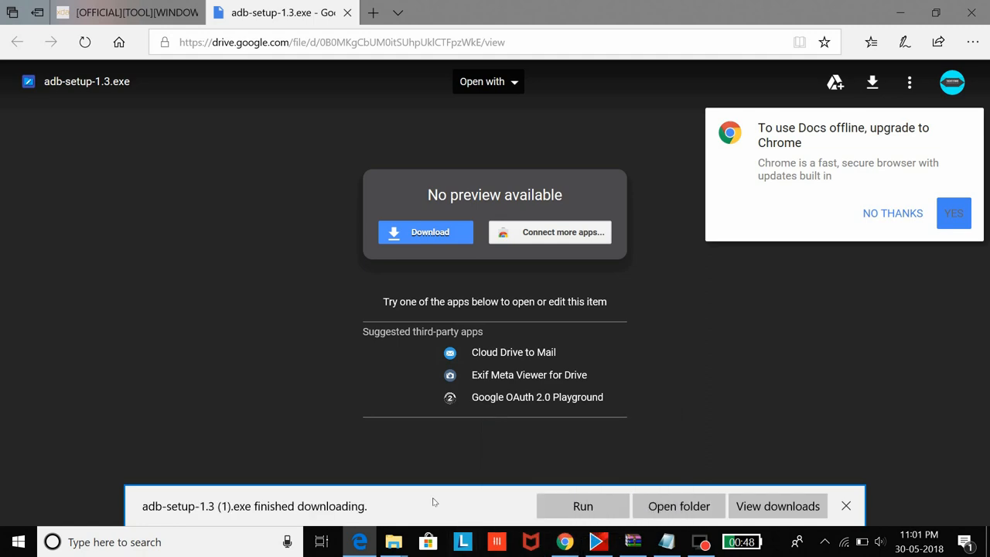
{"action": "mouse_move", "coordinate": [582, 506]}
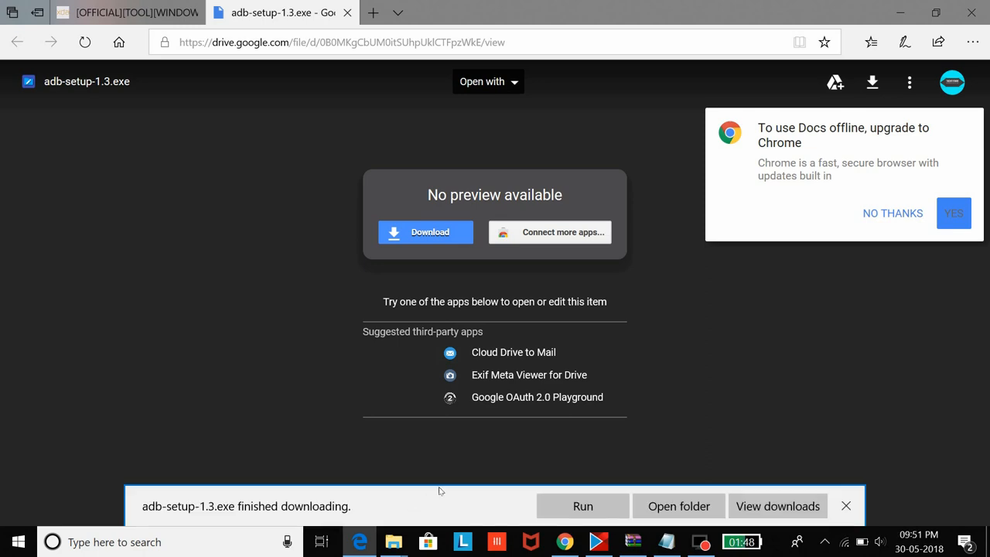
{"action": "mouse_move", "coordinate": [581, 506]}
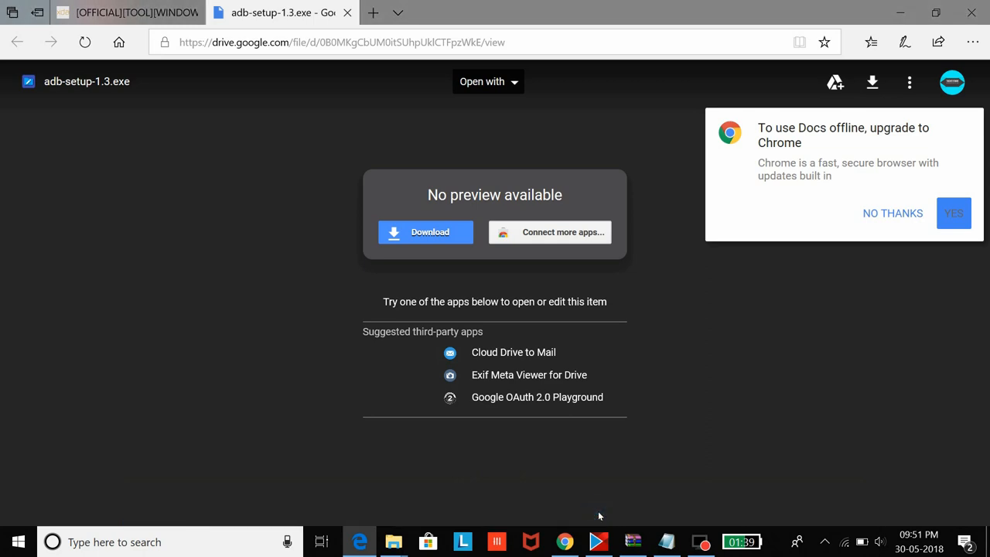
{"action": "mouse_move", "coordinate": [630, 514]}
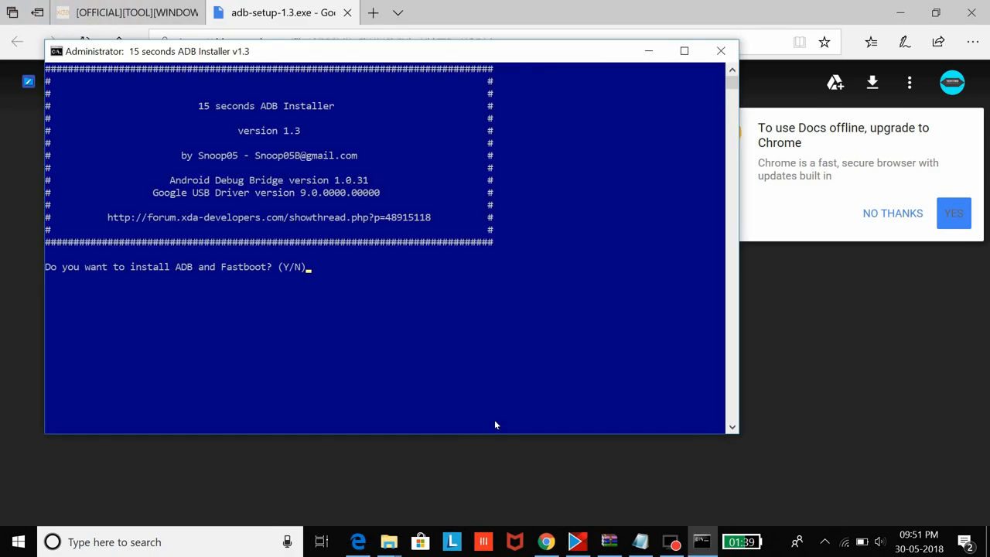
- Answer Y to install ADB, Fastboot and the Google USB driver, then finish the installer
{"action": "type", "text": "Y/N)Y"}
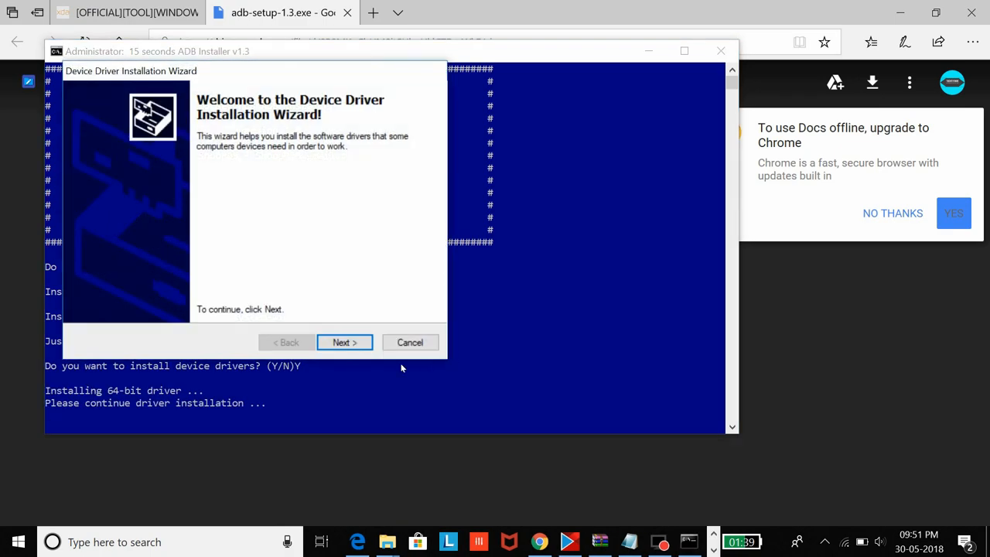
{"action": "left_click", "coordinate": [344, 342]}
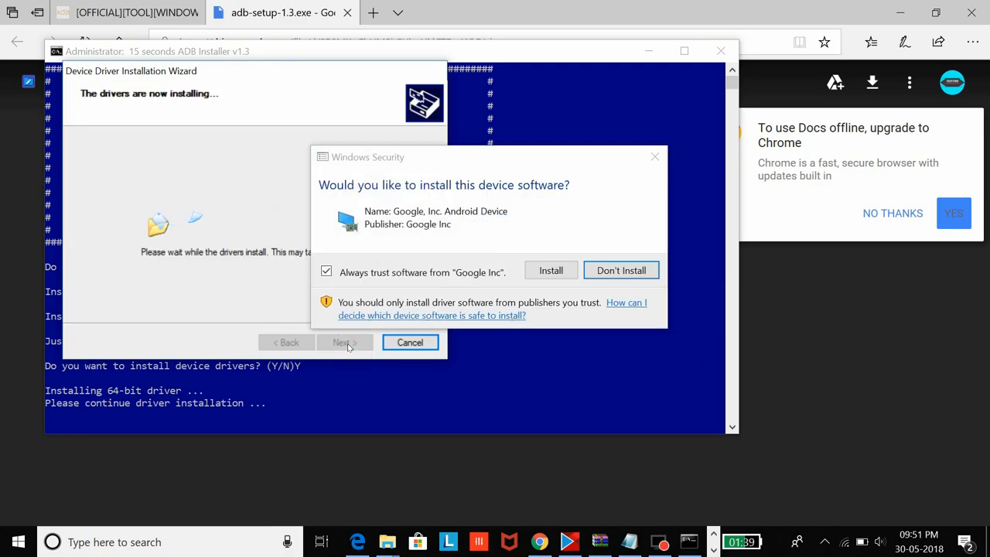
{"action": "left_click", "coordinate": [551, 269]}
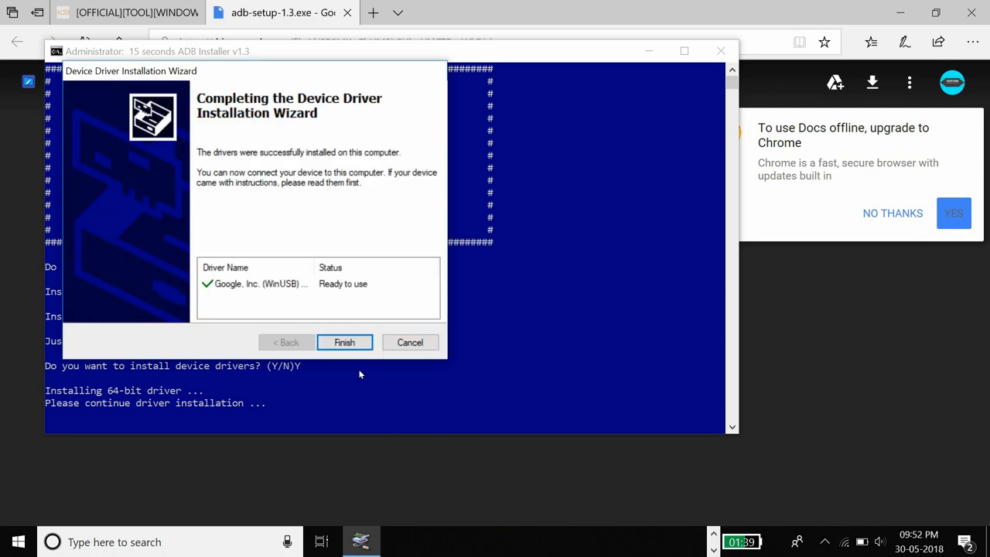
{"action": "left_click", "coordinate": [343, 342]}
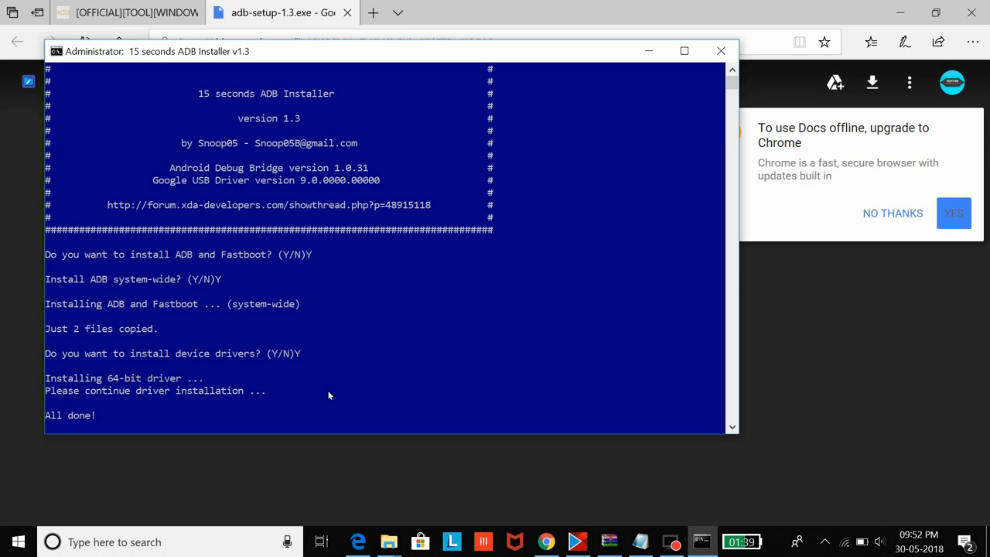
{"action": "left_click", "coordinate": [721, 51]}
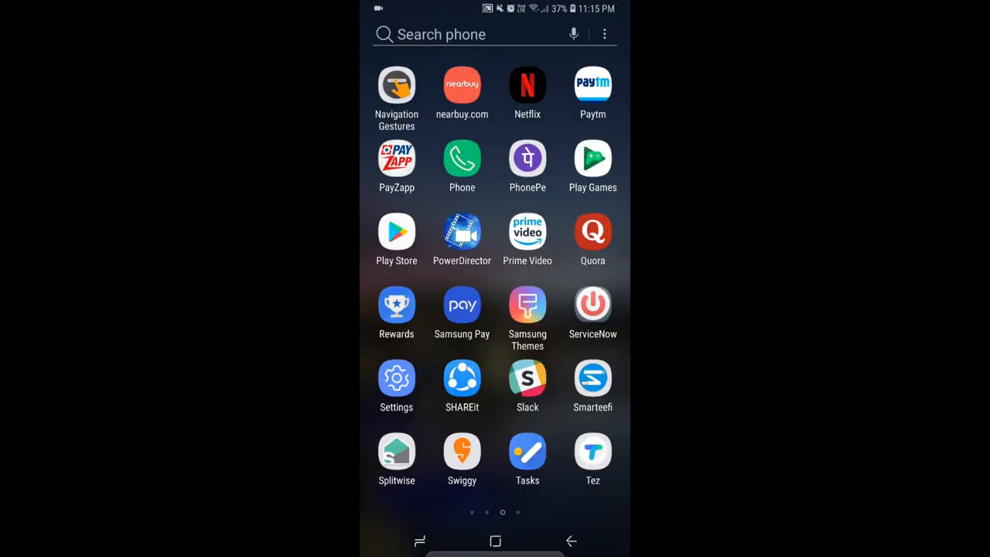
- Enable developer mode via Build number in Software information and return to Settings
{"action": "left_click", "coordinate": [396, 379]}
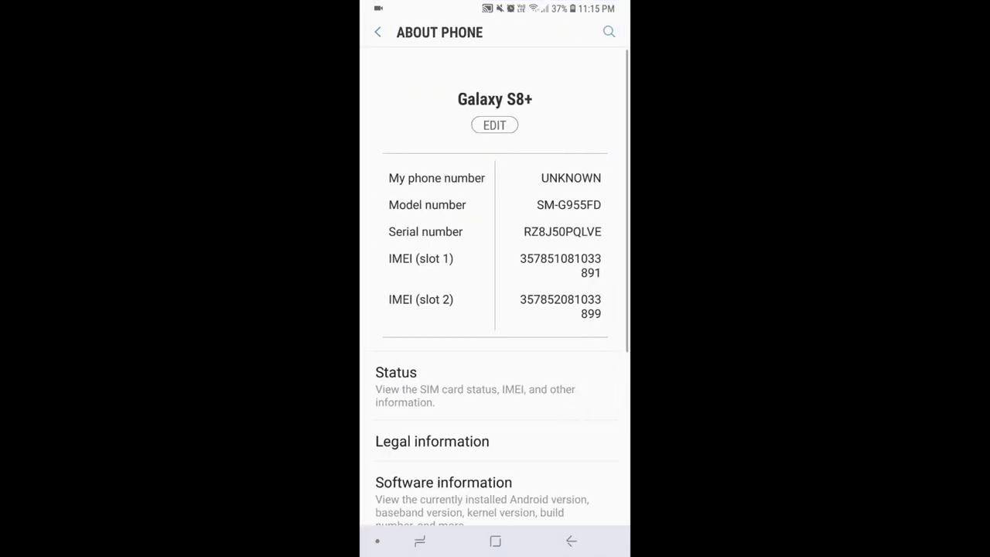
{"action": "left_click", "coordinate": [442, 482]}
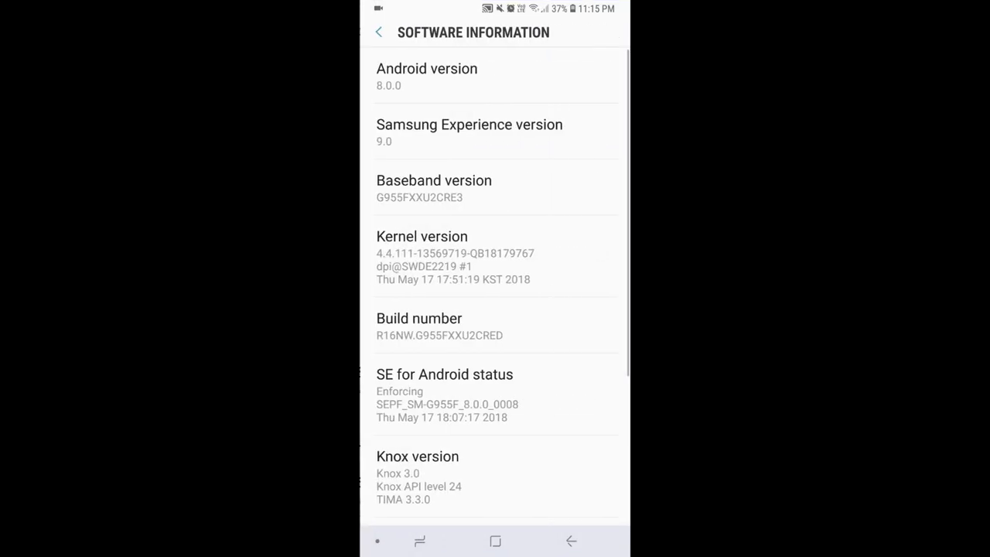
{"action": "scroll", "scroll_direction": "down", "scroll_amount": 3}
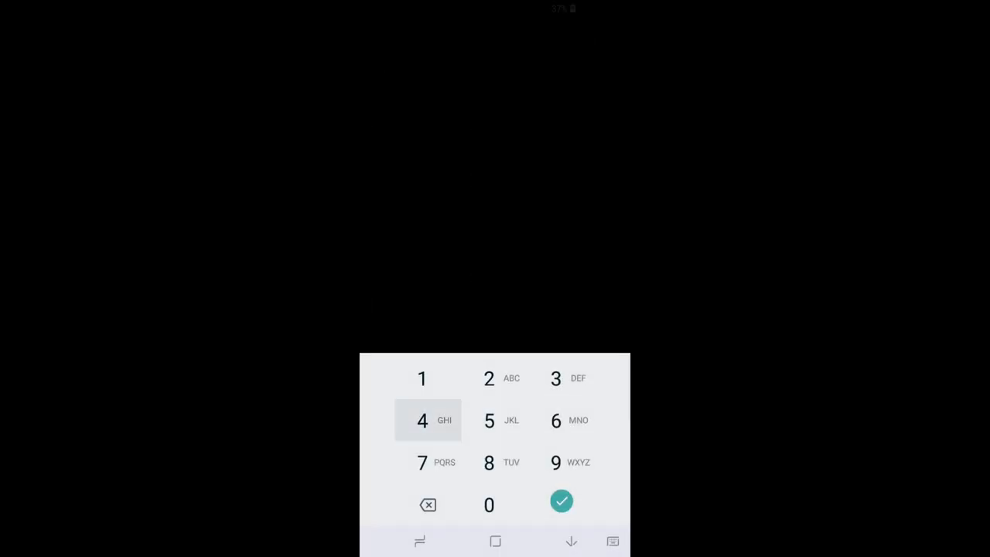
{"action": "left_click", "coordinate": [562, 501]}
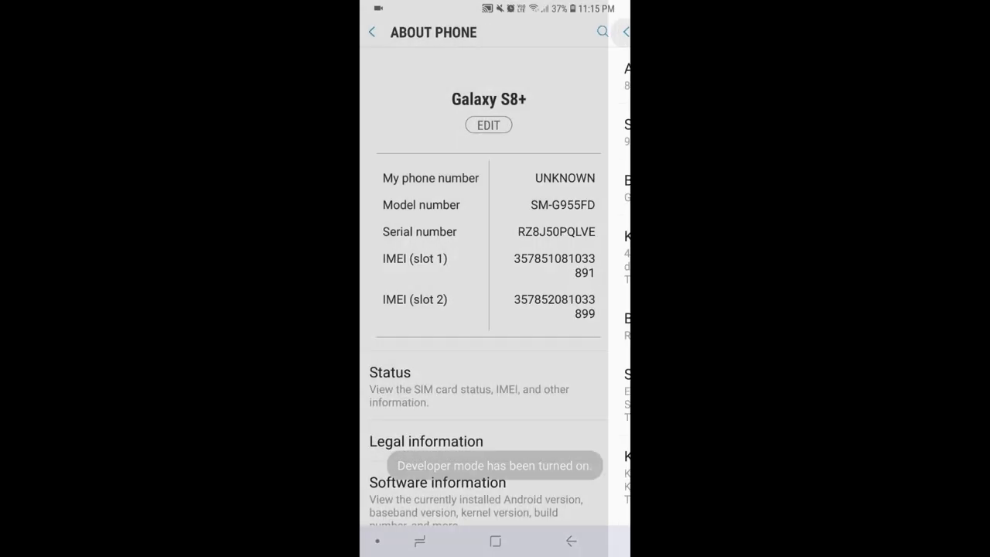
{"action": "left_click", "coordinate": [372, 31]}
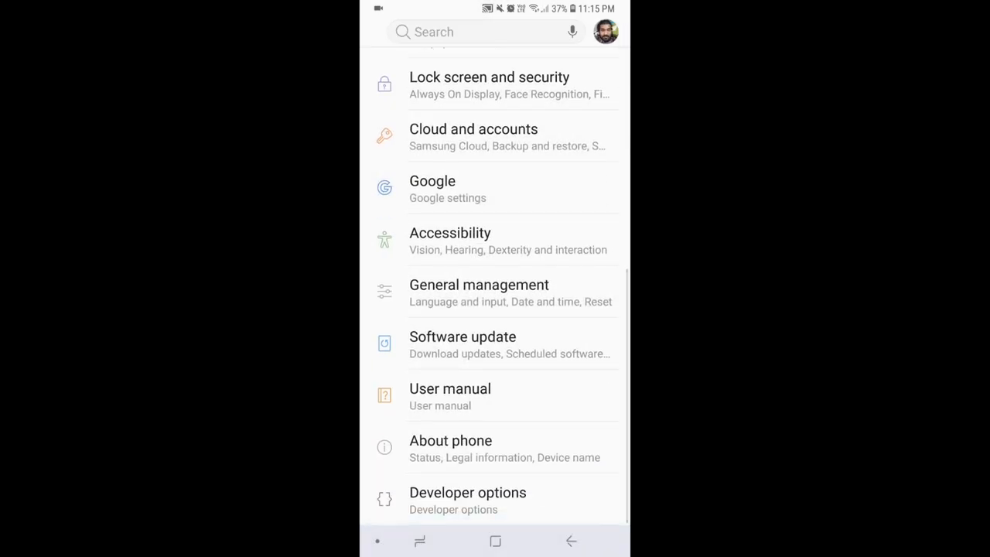
- Toggle Developer options off and on, accepting the warning and unlock PIN
{"action": "left_click", "coordinate": [467, 492]}
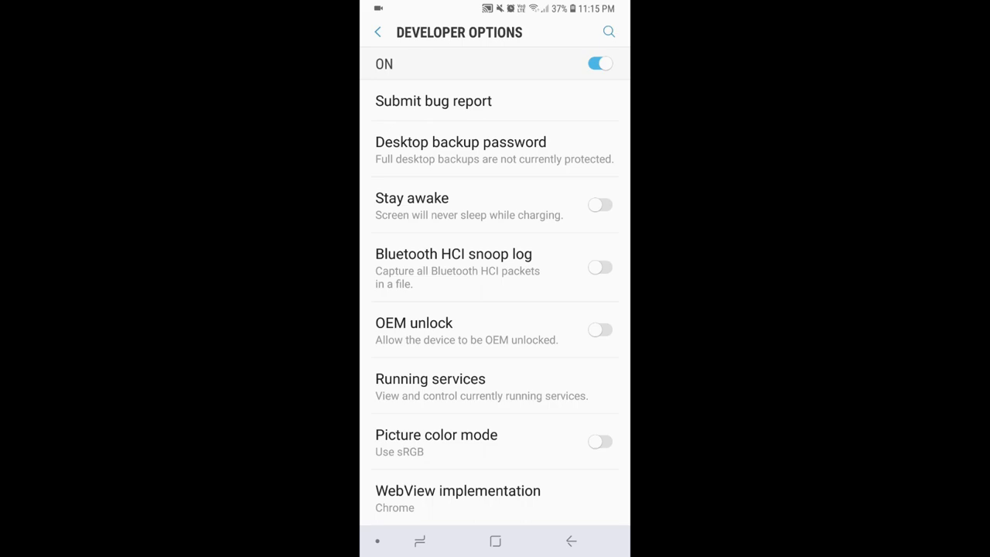
{"action": "left_click", "coordinate": [600, 63]}
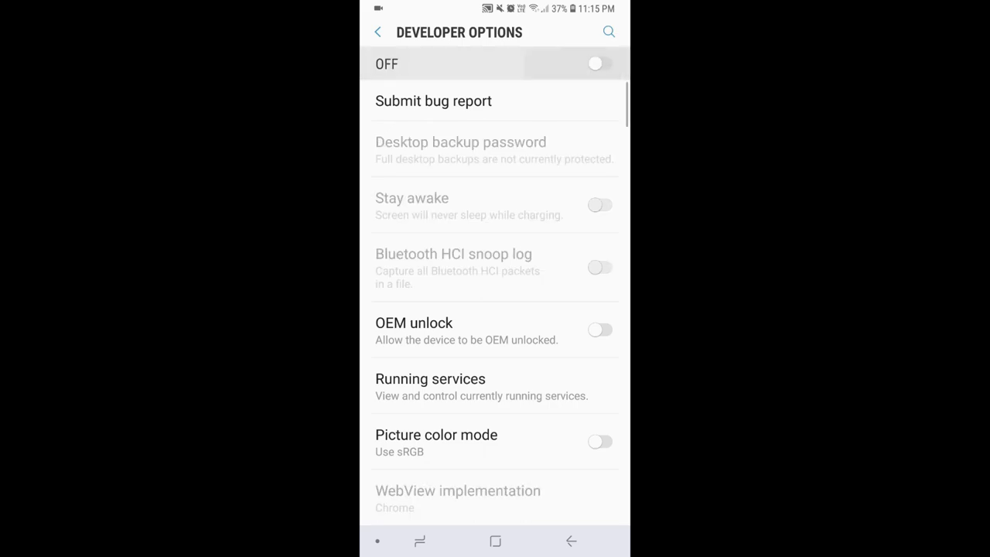
{"action": "left_click", "coordinate": [600, 64]}
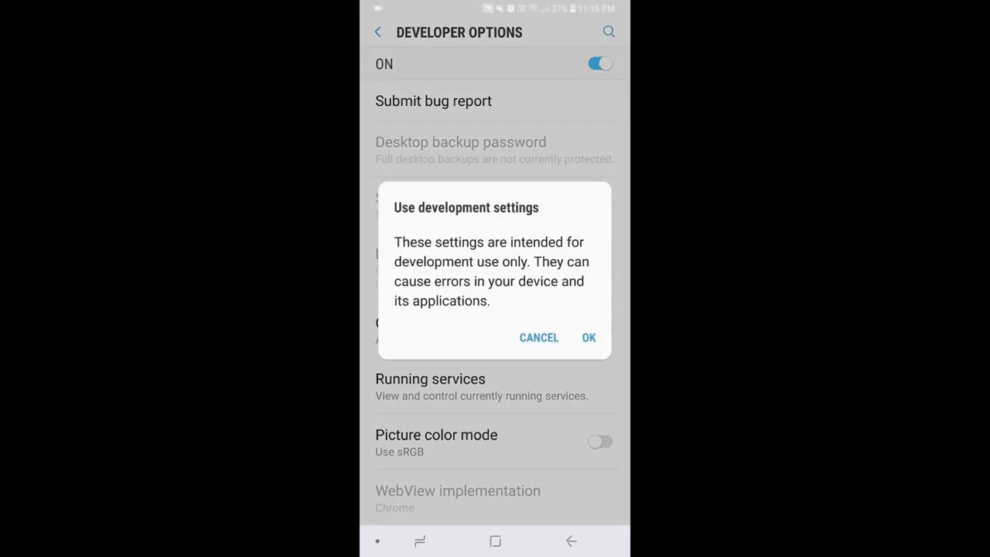
{"action": "left_click", "coordinate": [588, 337]}
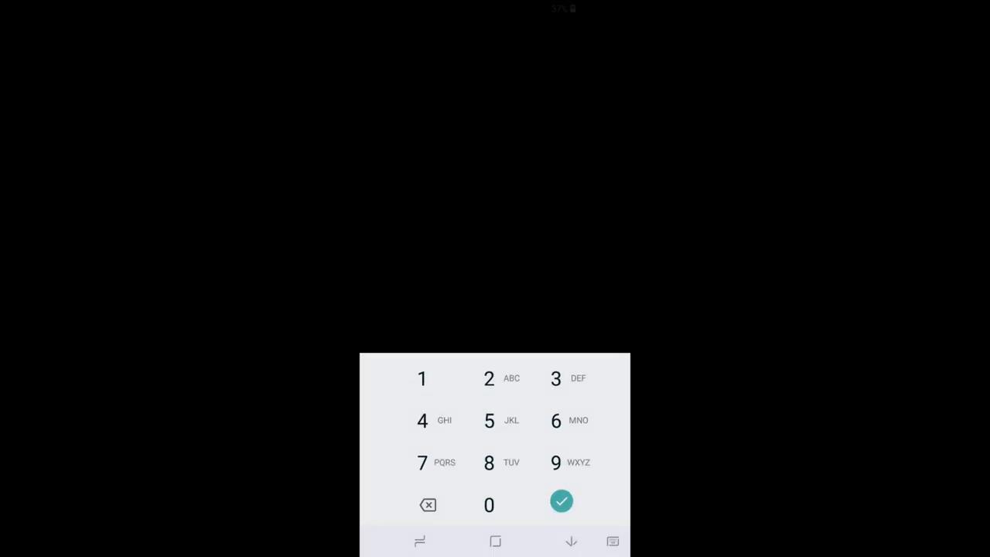
{"action": "left_click", "coordinate": [561, 501]}
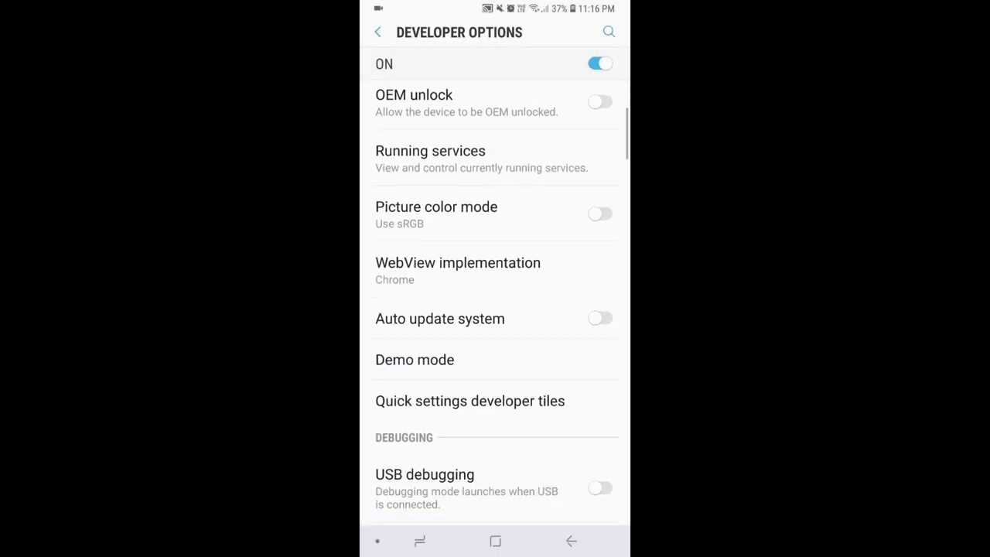
- Turn on USB debugging and confirm the warning
{"action": "scroll", "scroll_direction": "down", "scroll_amount": 3}
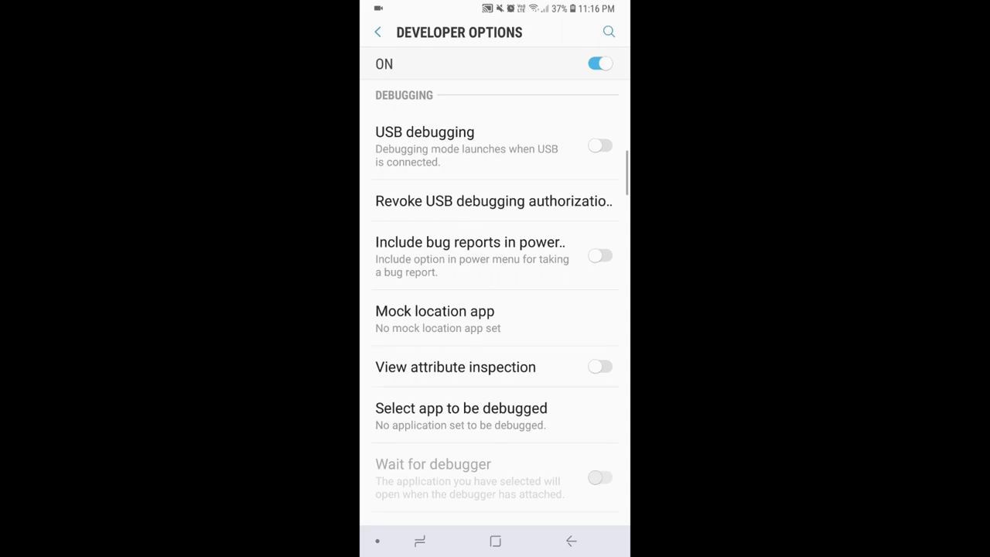
{"action": "left_click", "coordinate": [601, 145]}
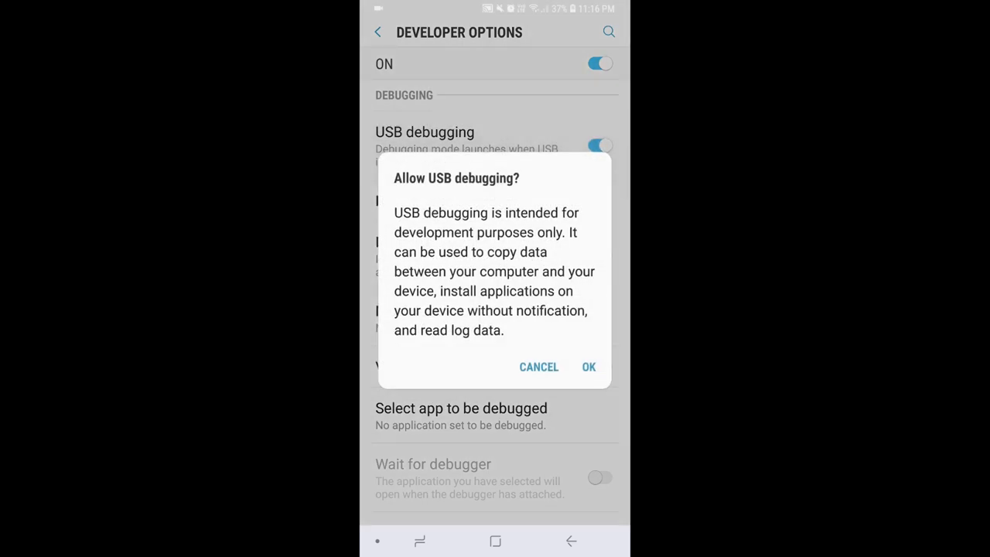
{"action": "left_click", "coordinate": [588, 366]}
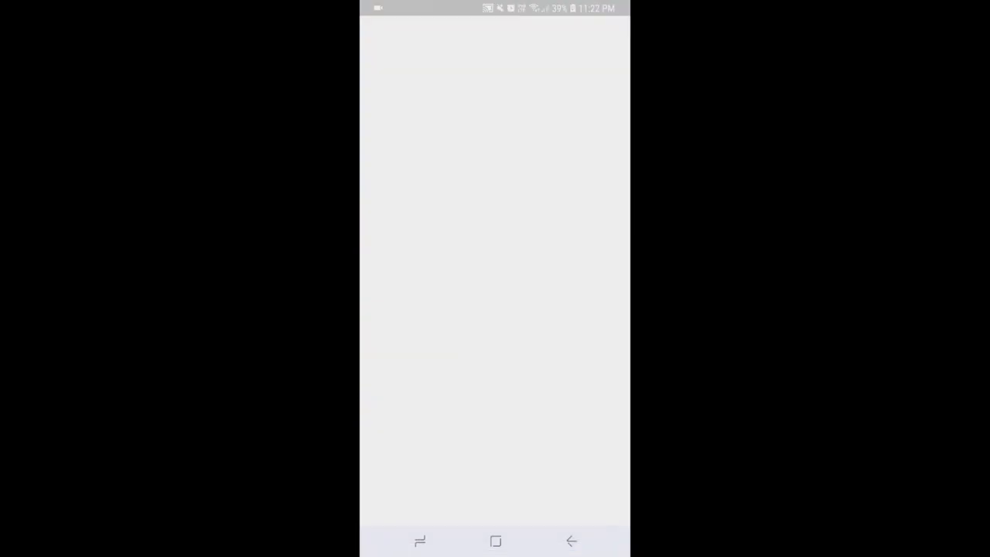
- Search the Play Store for navigation gestures and choose the Navigation Gestures app
{"action": "left_click", "coordinate": [495, 37]}
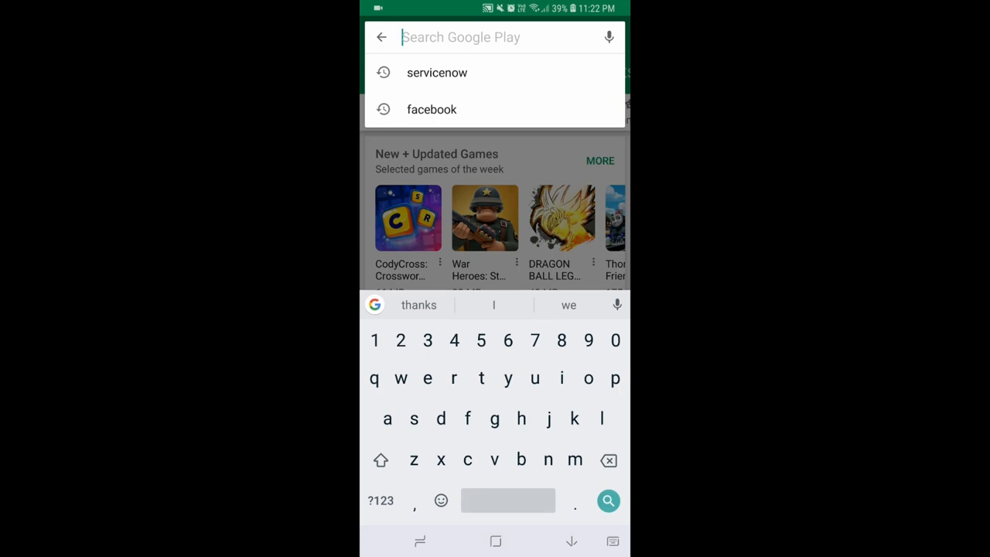
{"action": "type", "text": "navigation gestures"}
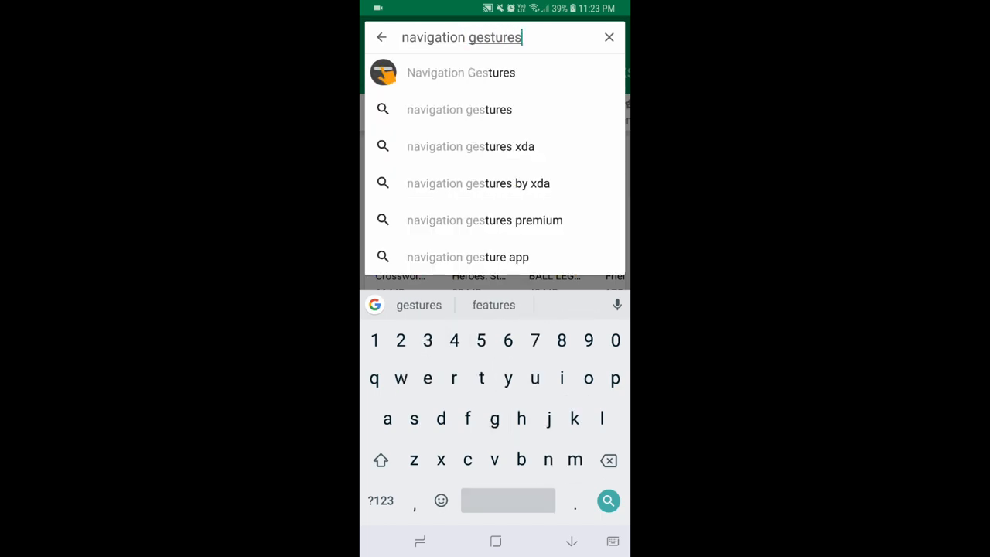
{"action": "left_click", "coordinate": [461, 73]}
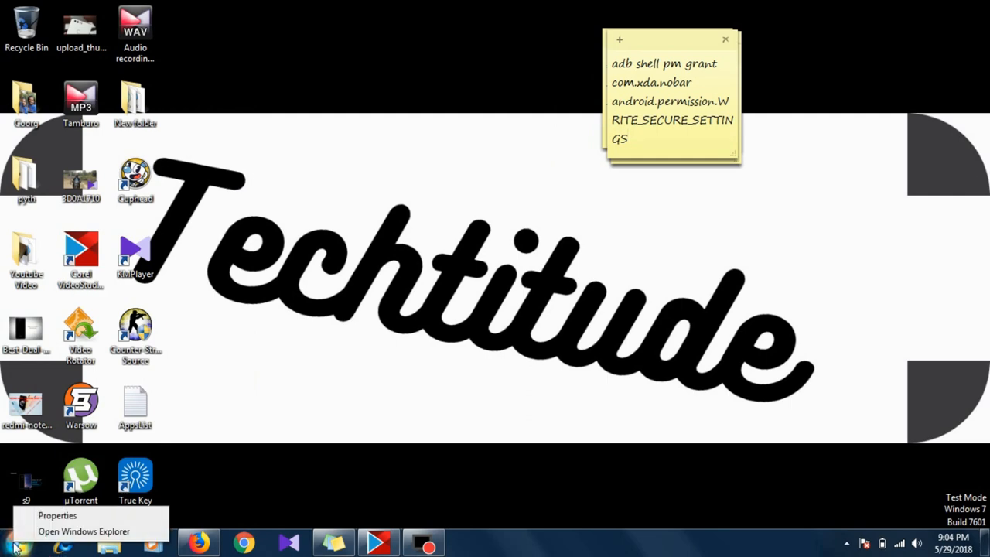
- Open a command window in the Desktop folder from the desktop context menu
{"action": "left_click", "coordinate": [300, 365]}
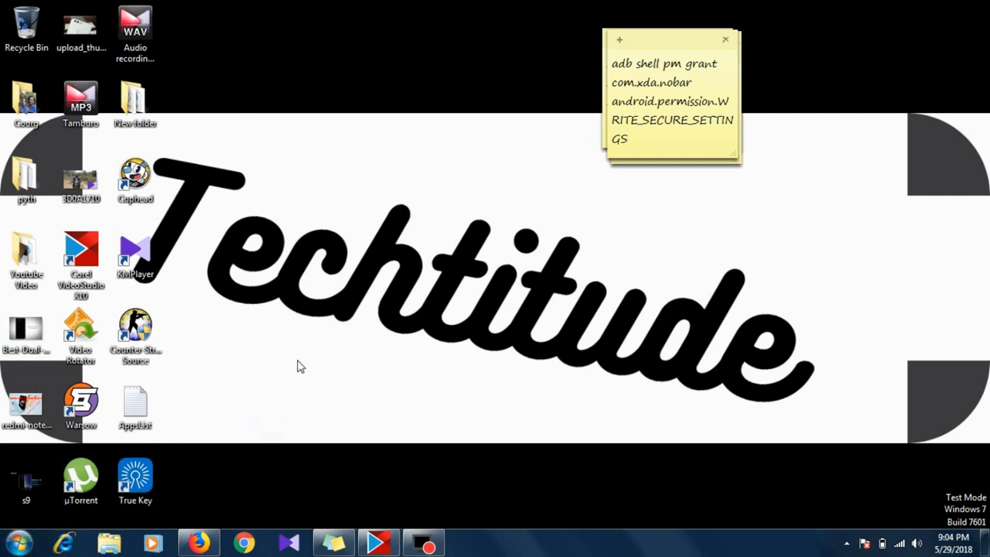
{"action": "right_click", "coordinate": [300, 366]}
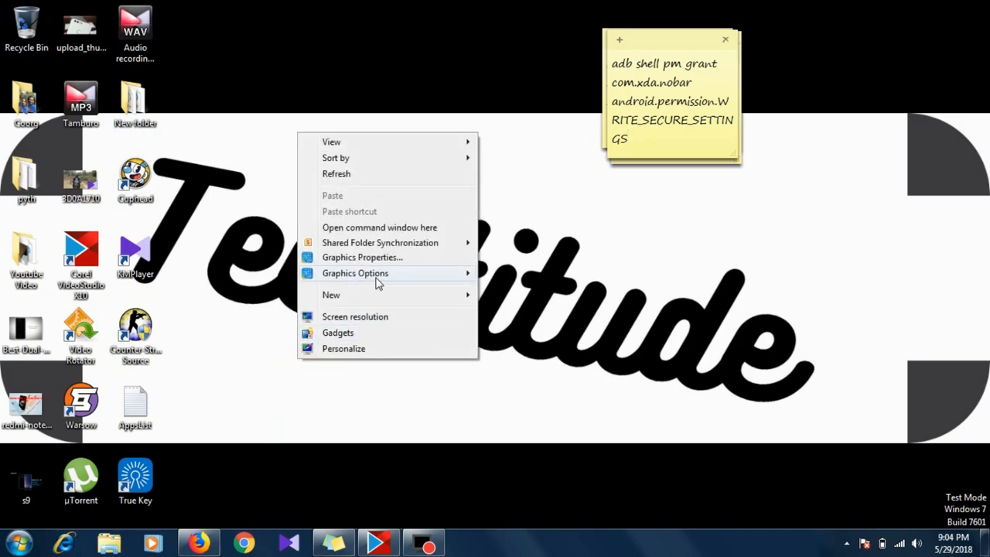
{"action": "left_click", "coordinate": [379, 226]}
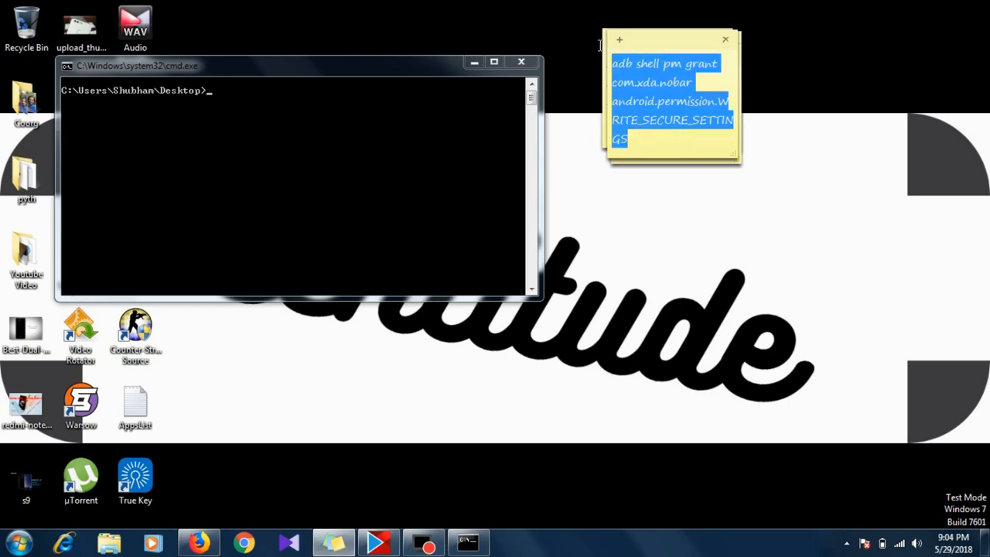
{"action": "mouse_move", "coordinate": [294, 123]}
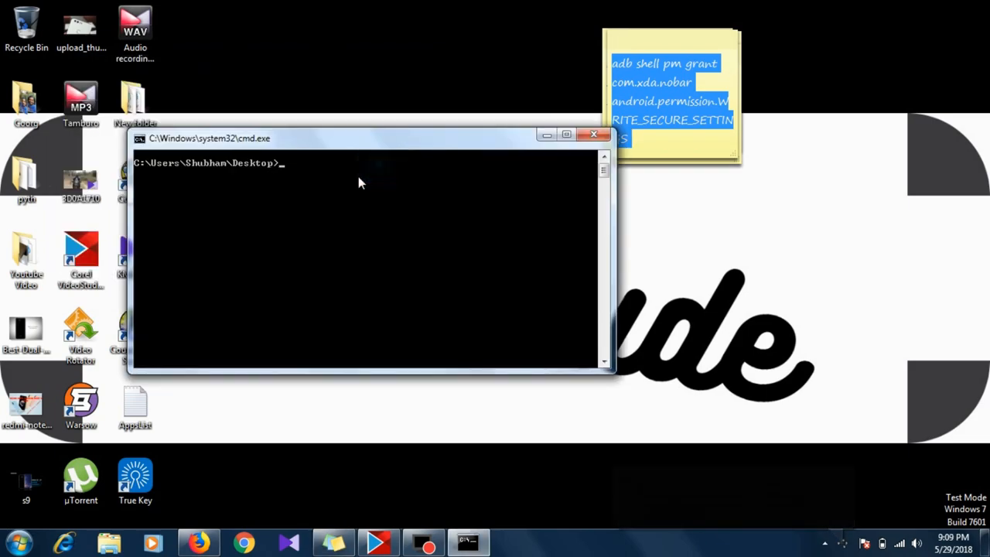
- Run adb devices and approve USB debugging from this computer on the phone
{"action": "type", "text": "adb"}
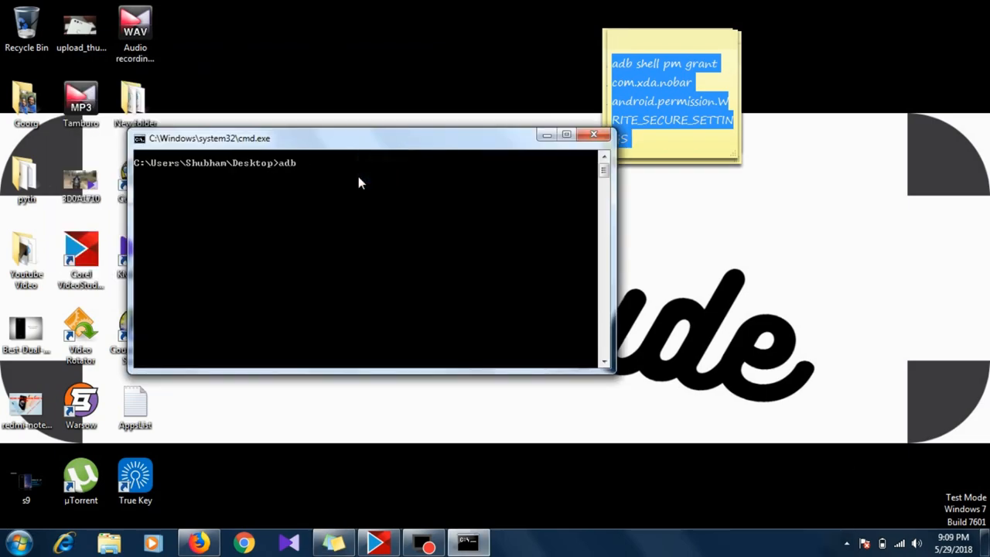
{"action": "type", "text": "devices"}
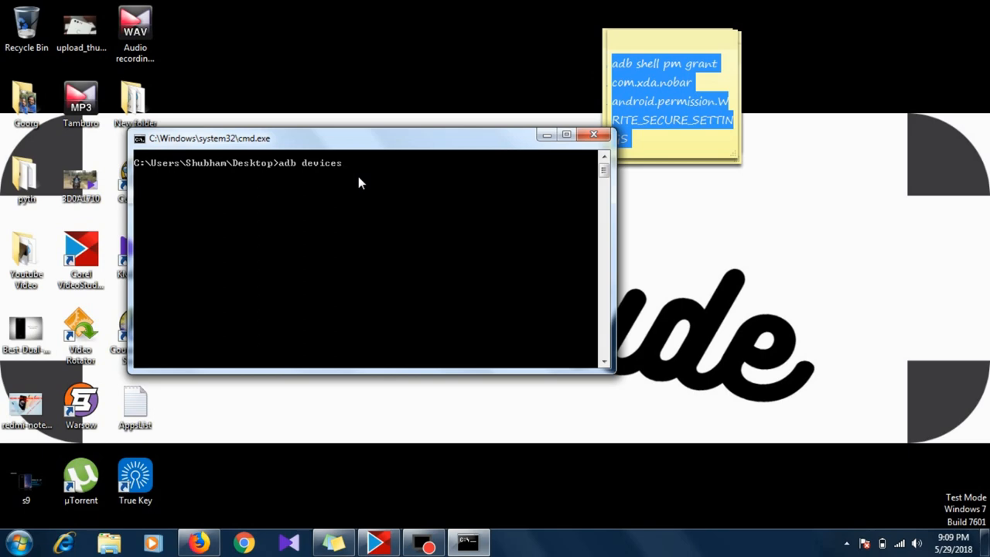
{"action": "key", "text": "Return"}
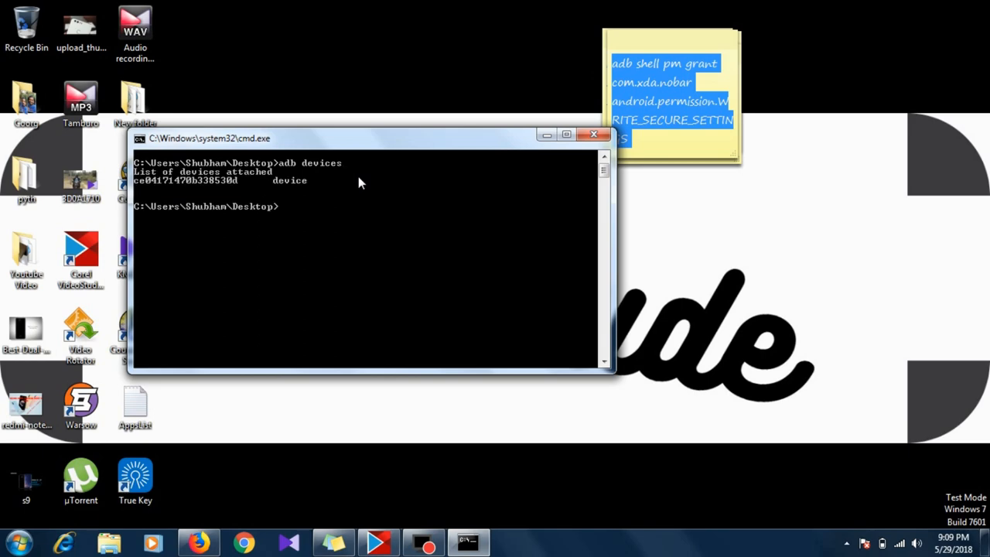
{"action": "mouse_move", "coordinate": [300, 214]}
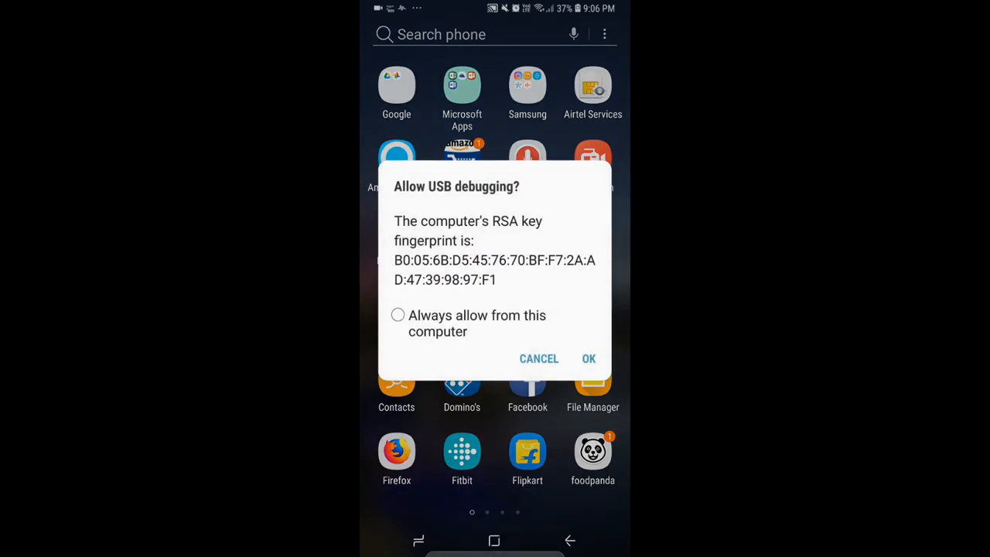
{"action": "left_click", "coordinate": [397, 316]}
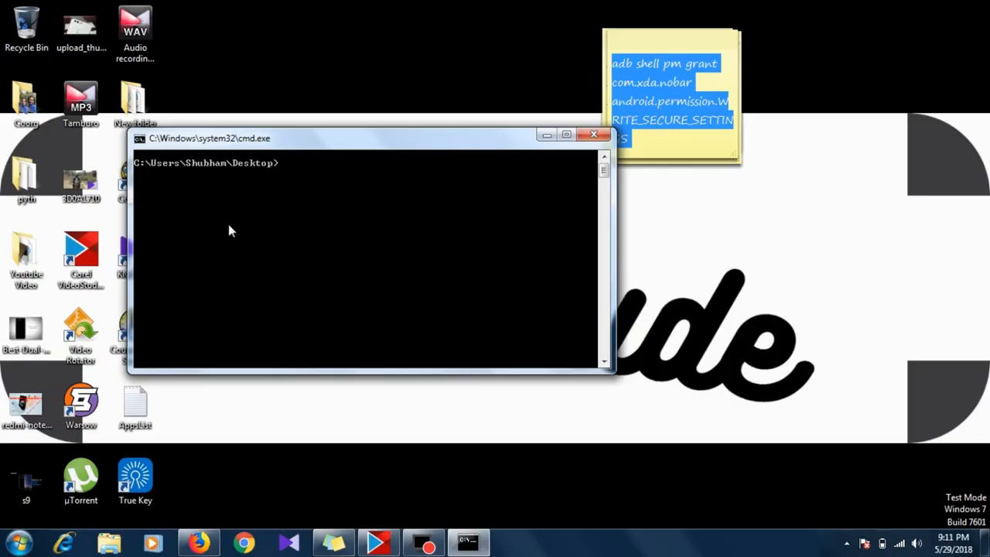
{"action": "mouse_move", "coordinate": [224, 223]}
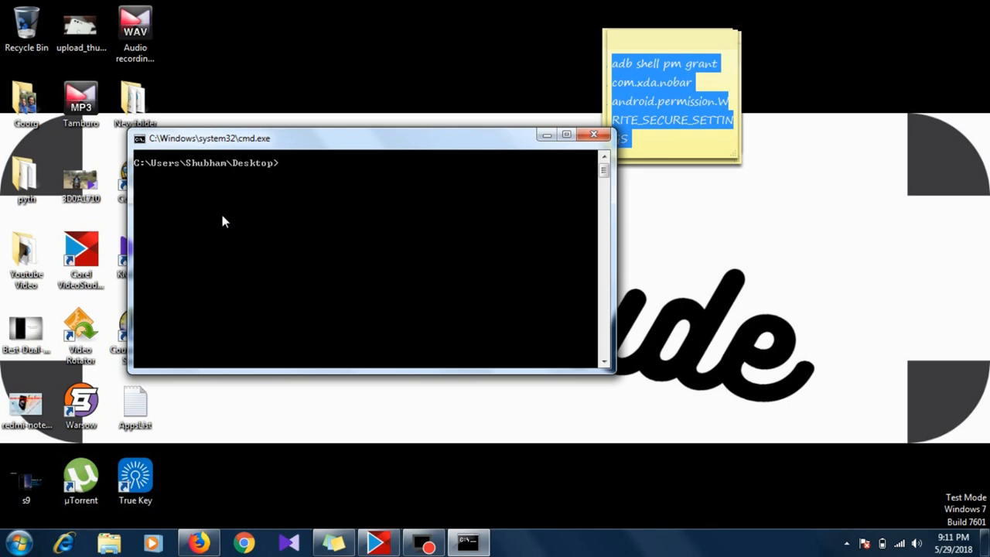
{"action": "mouse_move", "coordinate": [139, 148]}
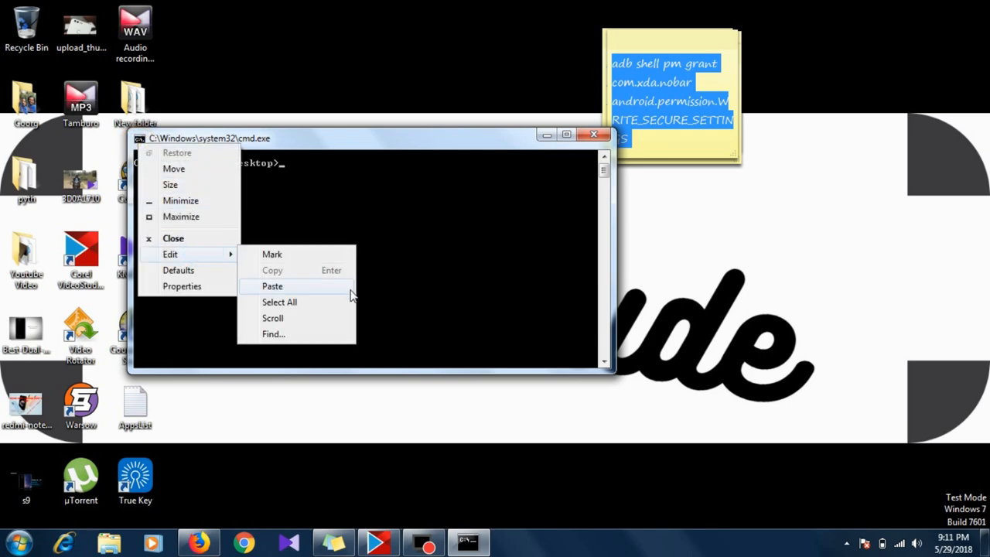
- Run adb shell pm grant com.xda.nobar WRITE_SECURE_SETTINGS and close Command Prompt
{"action": "left_click", "coordinate": [273, 287]}
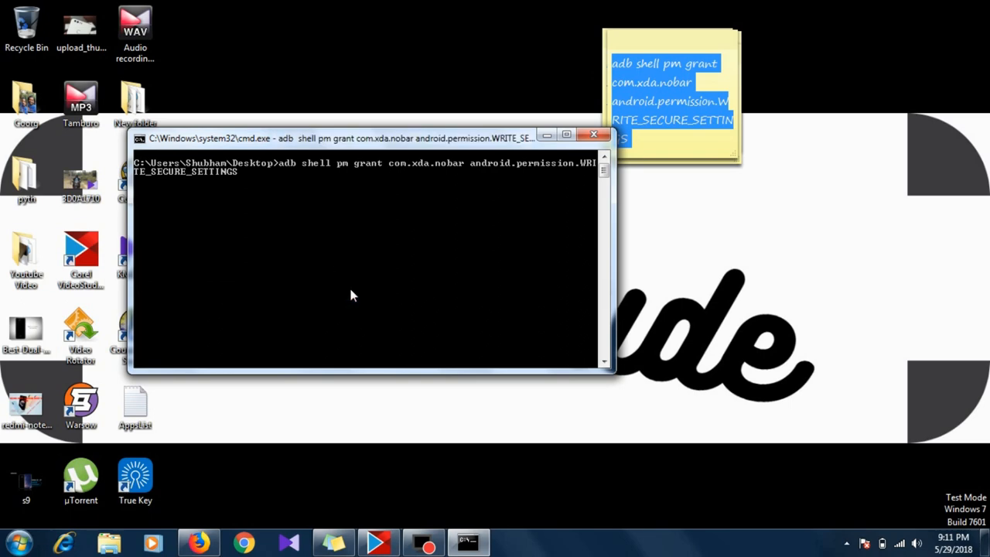
{"action": "key", "text": "Return"}
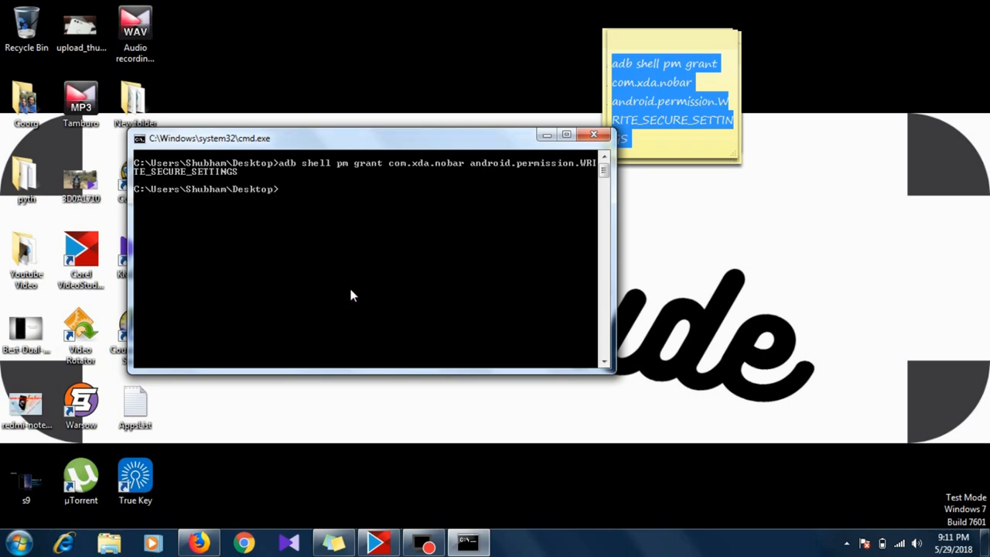
{"action": "mouse_move", "coordinate": [594, 135]}
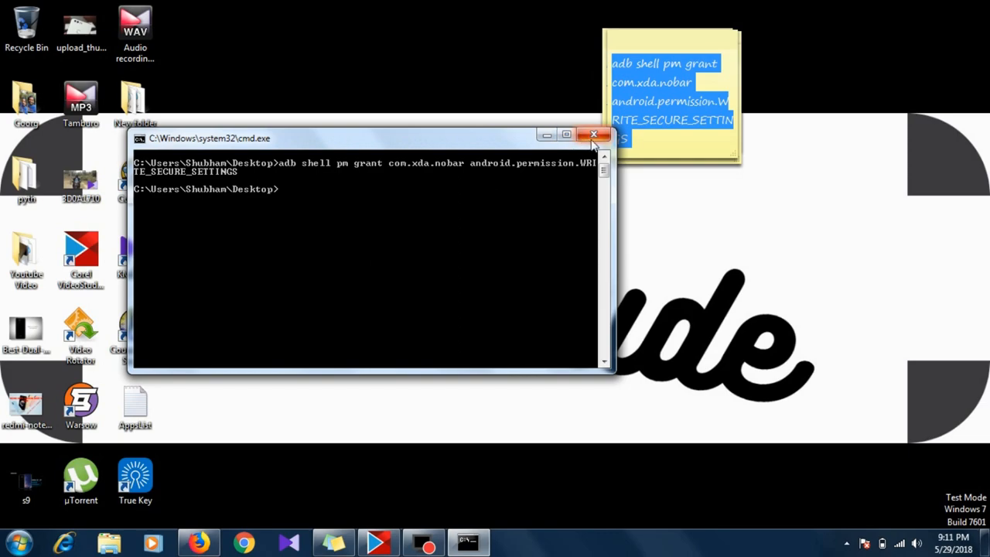
{"action": "left_click", "coordinate": [594, 135]}
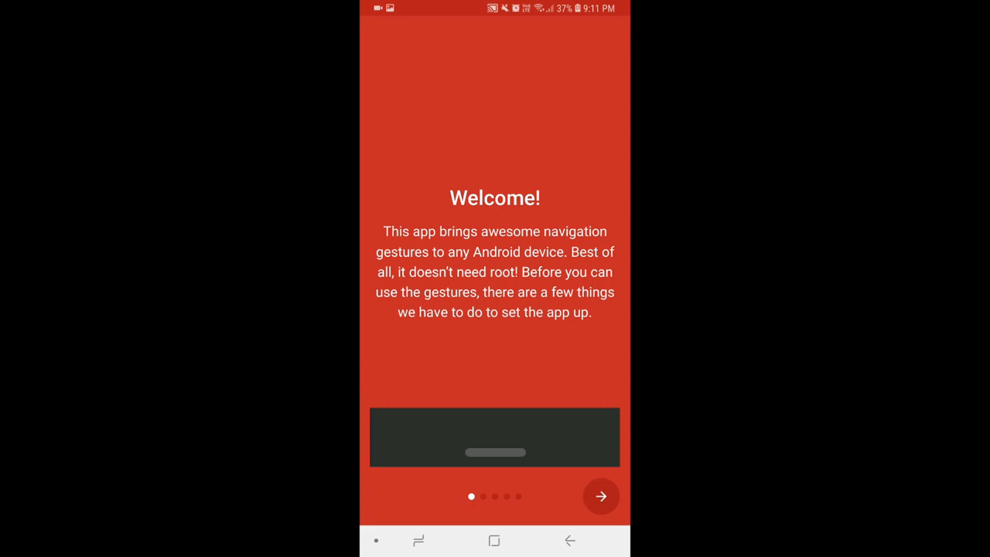
- Enable the Navigation Gestures accessibility service and finish the setup walkthrough
{"action": "left_click", "coordinate": [600, 496]}
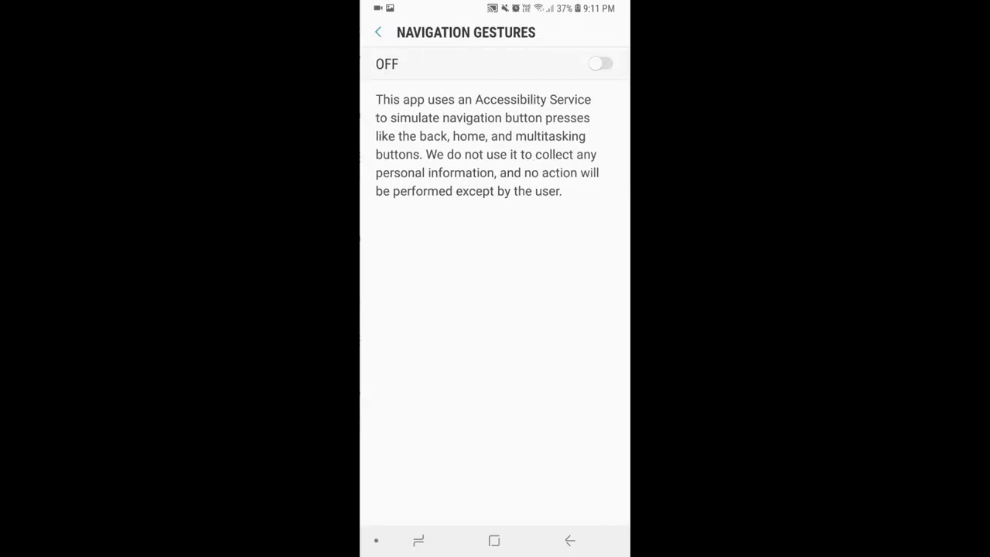
{"action": "left_click", "coordinate": [600, 63]}
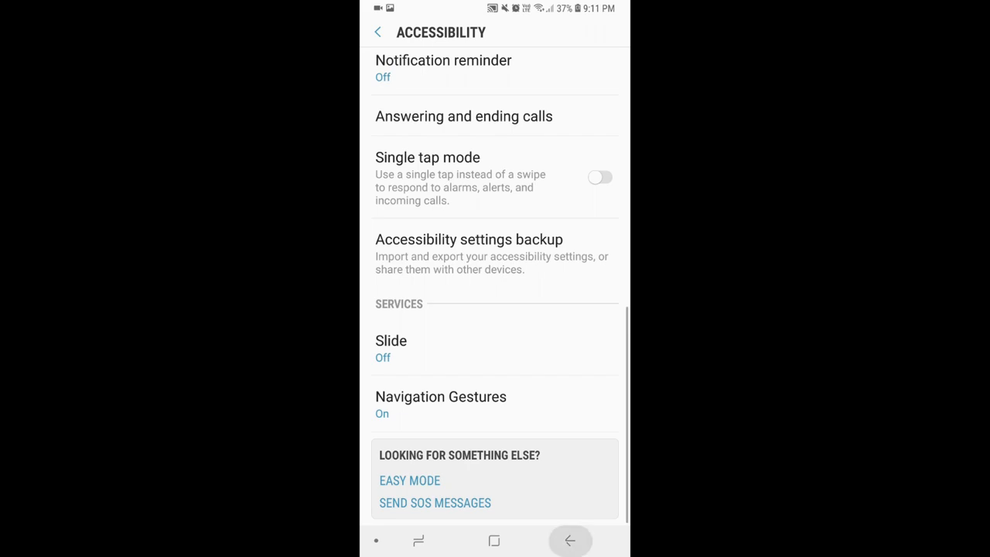
{"action": "left_click", "coordinate": [441, 396]}
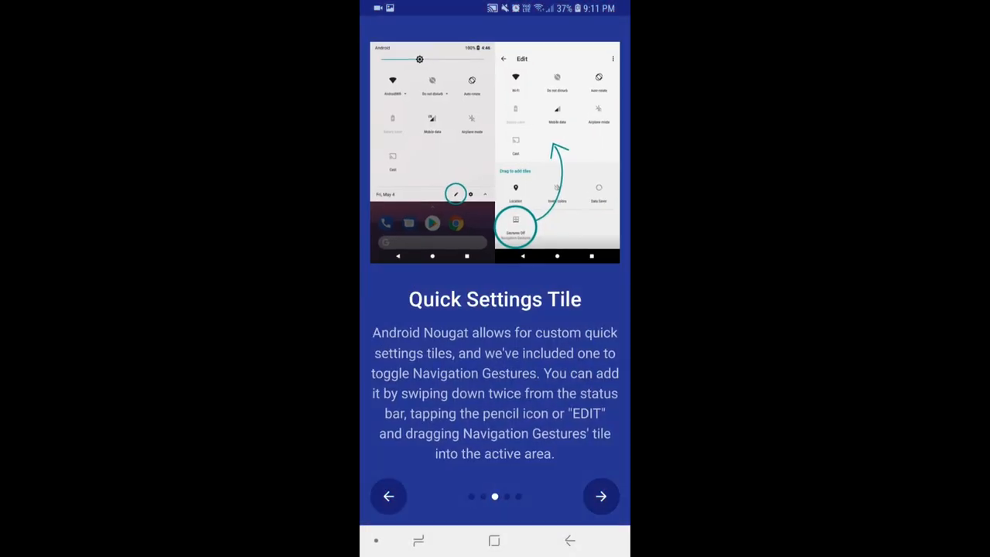
{"action": "left_click", "coordinate": [600, 495]}
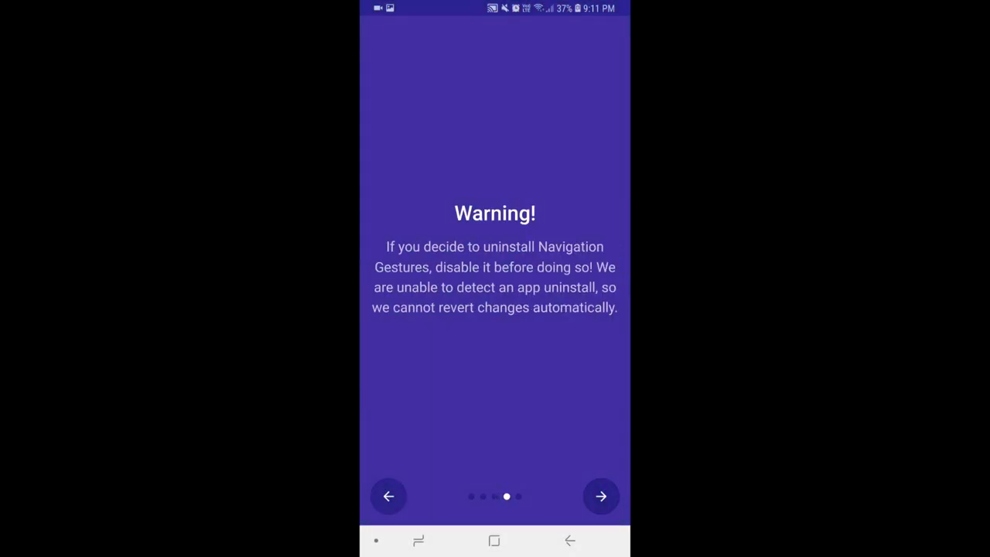
{"action": "left_click", "coordinate": [600, 495]}
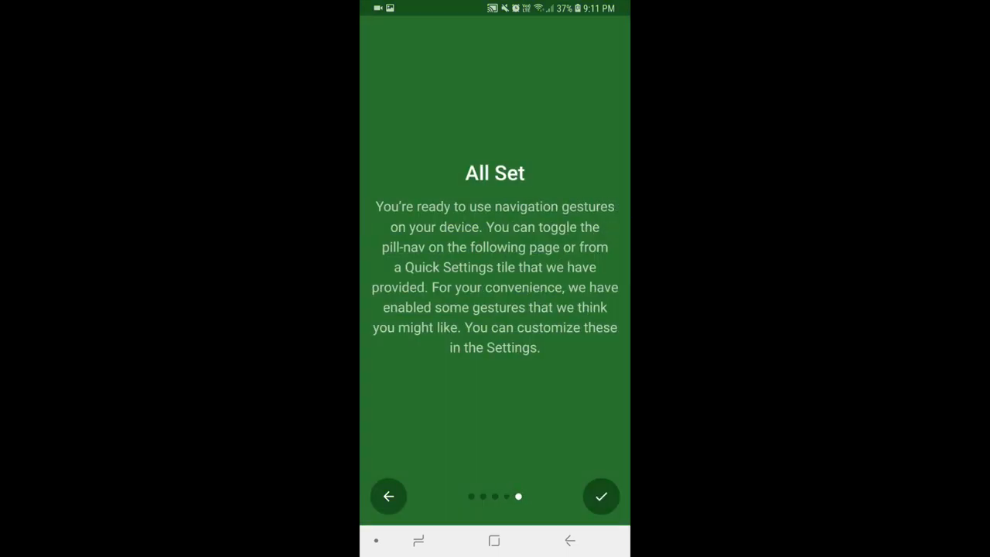
{"action": "left_click", "coordinate": [601, 495]}
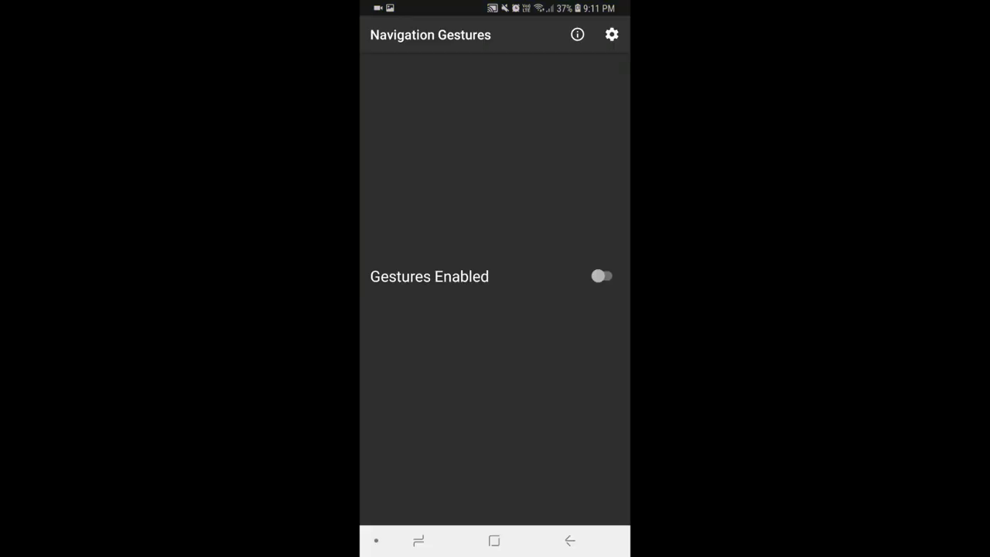
- Switch Gestures Enabled on, review the Gestures tap options, and return to the Settings overview
{"action": "left_click", "coordinate": [602, 276]}
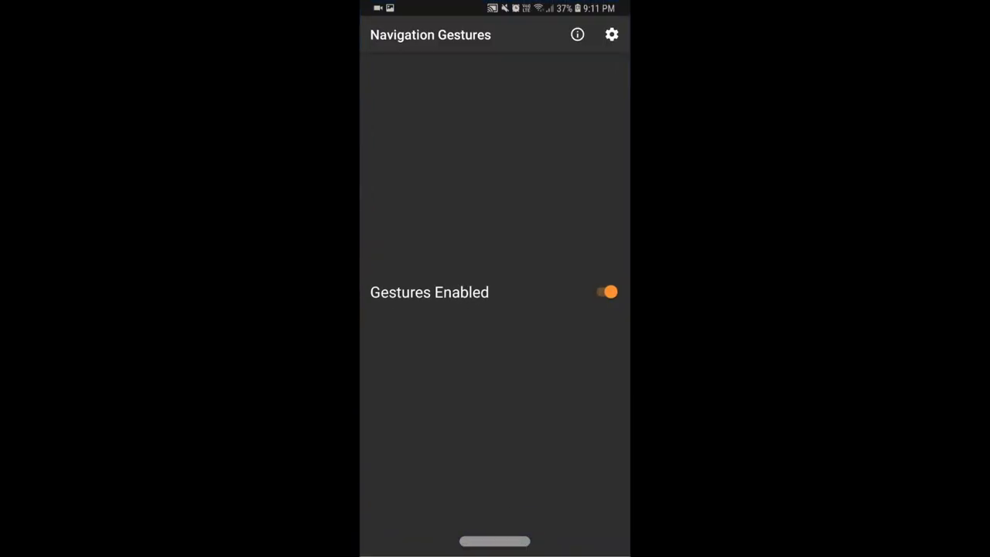
{"action": "left_click", "coordinate": [611, 34]}
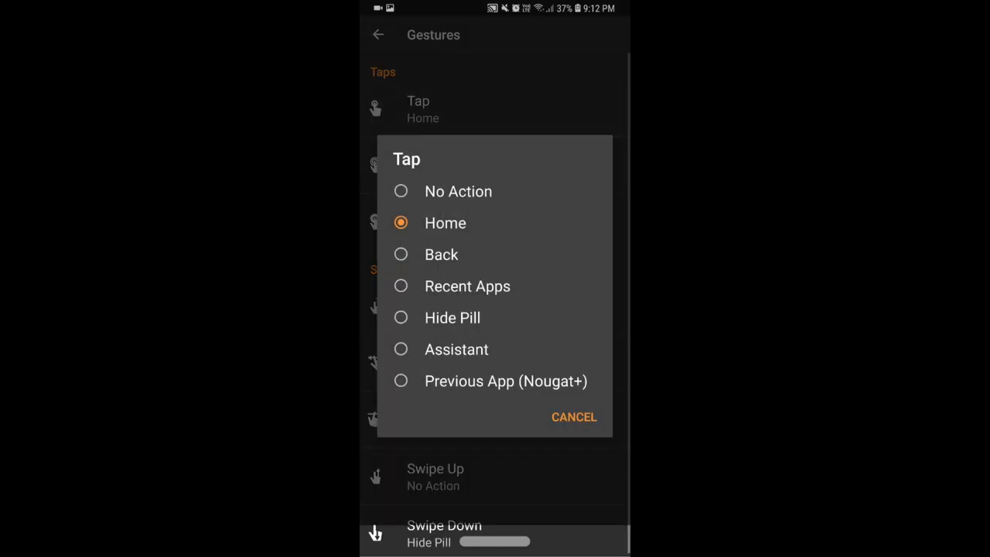
{"action": "left_click", "coordinate": [574, 418]}
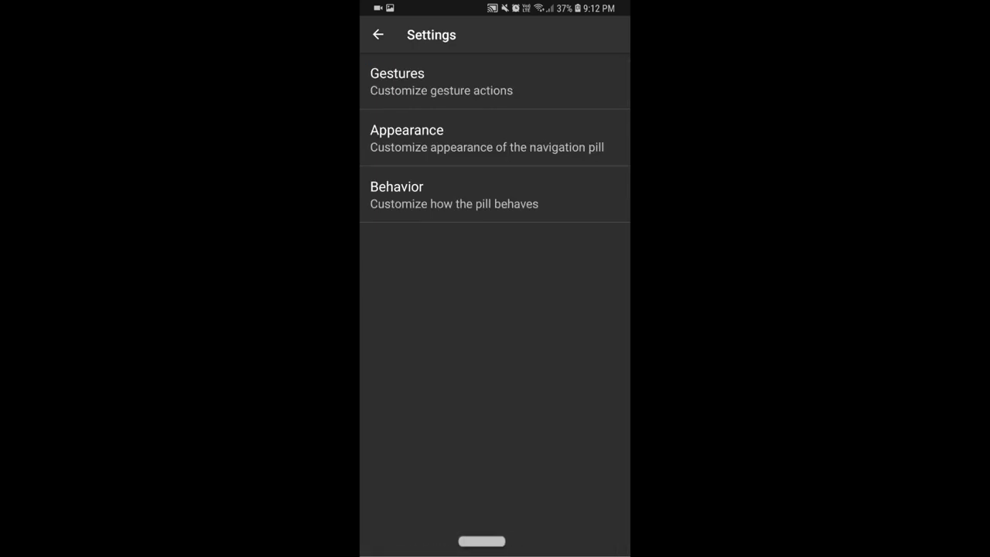
- Under Appearance, set pill width 535, height 84 and raise its vertical position to 54
{"action": "left_click", "coordinate": [486, 138]}
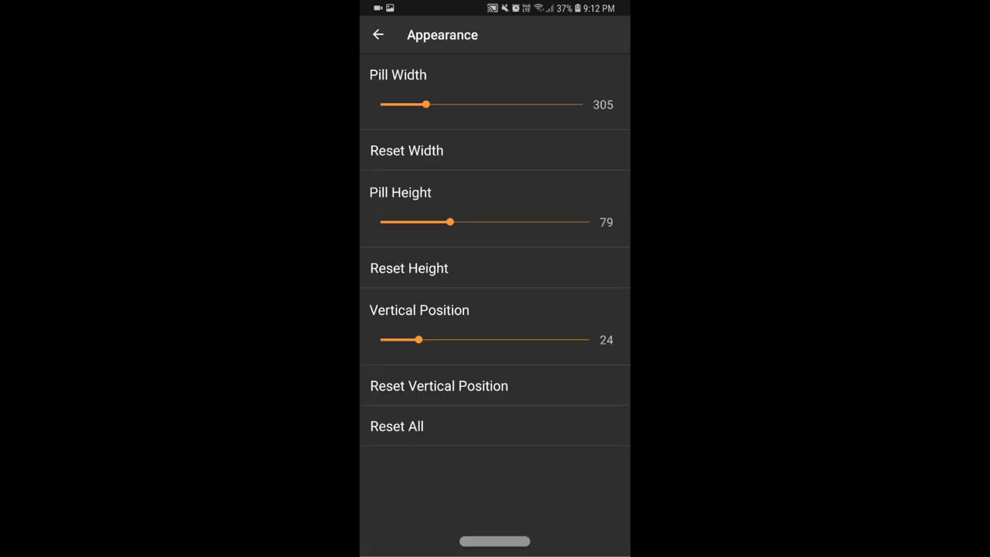
{"action": "left_click_drag", "start_coordinate": [427, 105], "coordinate": [495, 105]}
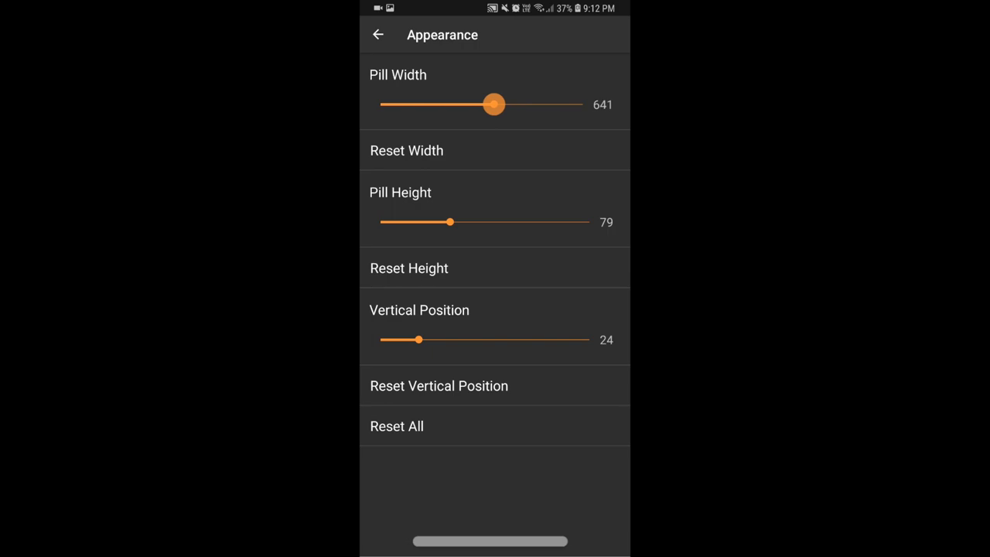
{"action": "left_click_drag", "start_coordinate": [452, 222], "coordinate": [495, 223]}
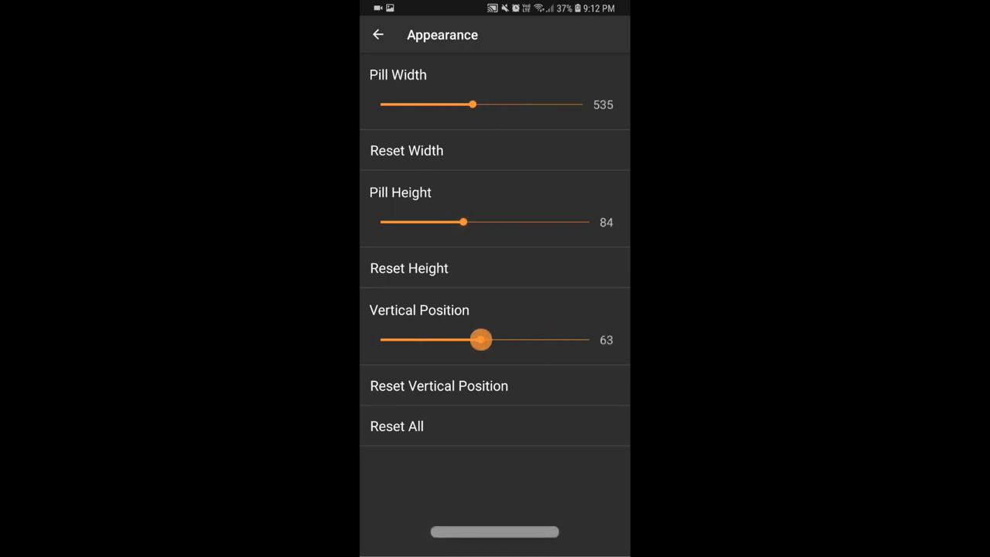
{"action": "left_click_drag", "start_coordinate": [479, 341], "coordinate": [467, 341]}
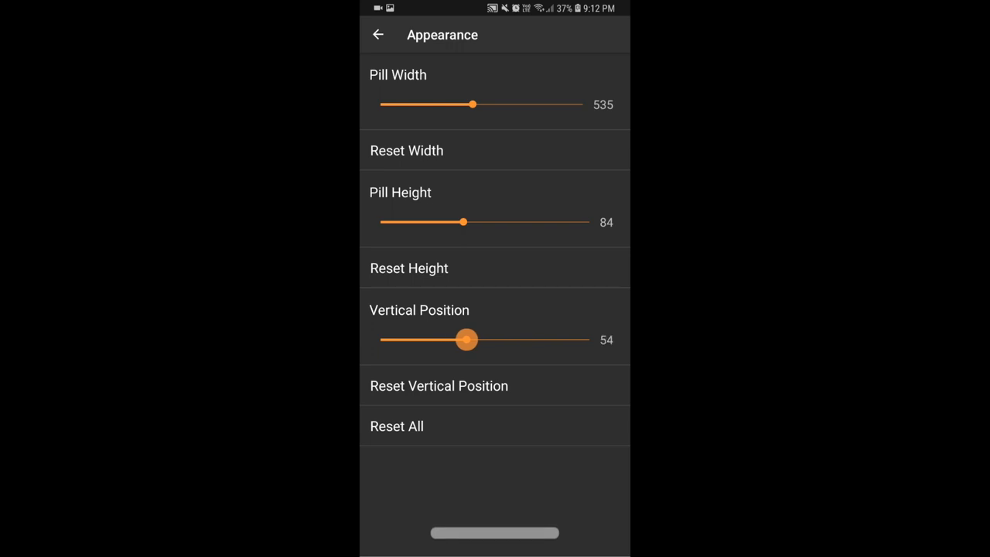
{"action": "left_click_drag", "start_coordinate": [467, 341], "coordinate": [473, 341]}
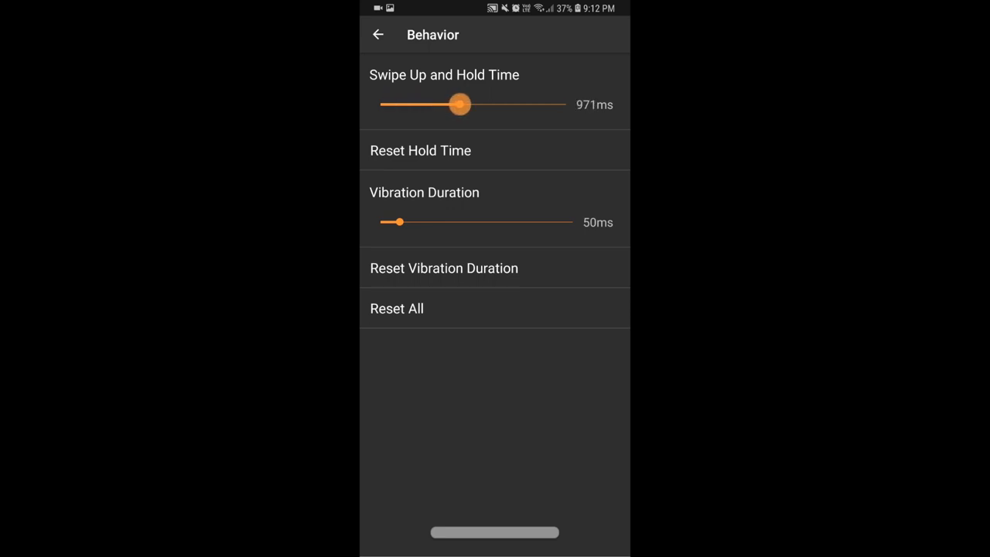
- Under Behavior, set swipe-up-and-hold time to 521 ms, then leave to the app drawer
{"action": "left_click_drag", "start_coordinate": [461, 105], "coordinate": [556, 105]}
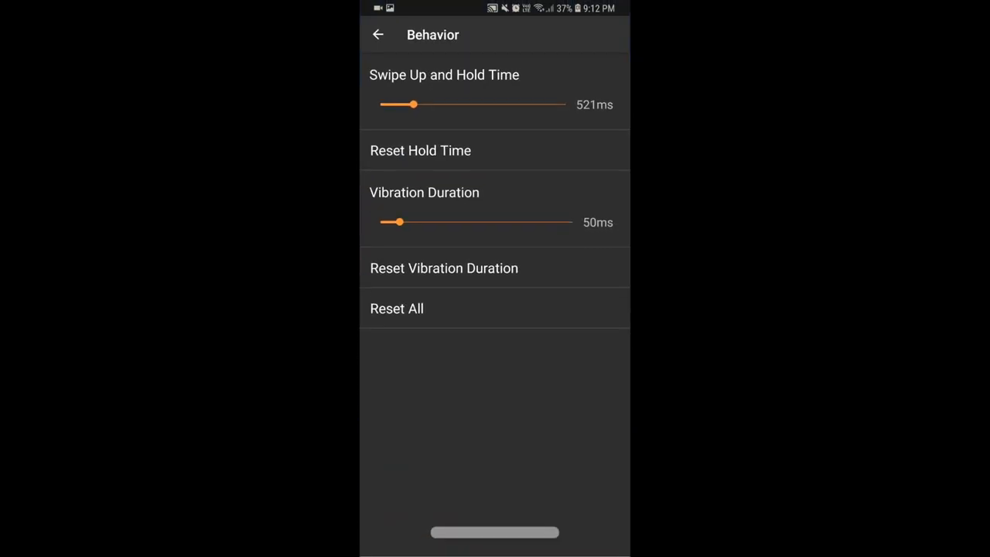
{"action": "left_click", "coordinate": [377, 34]}
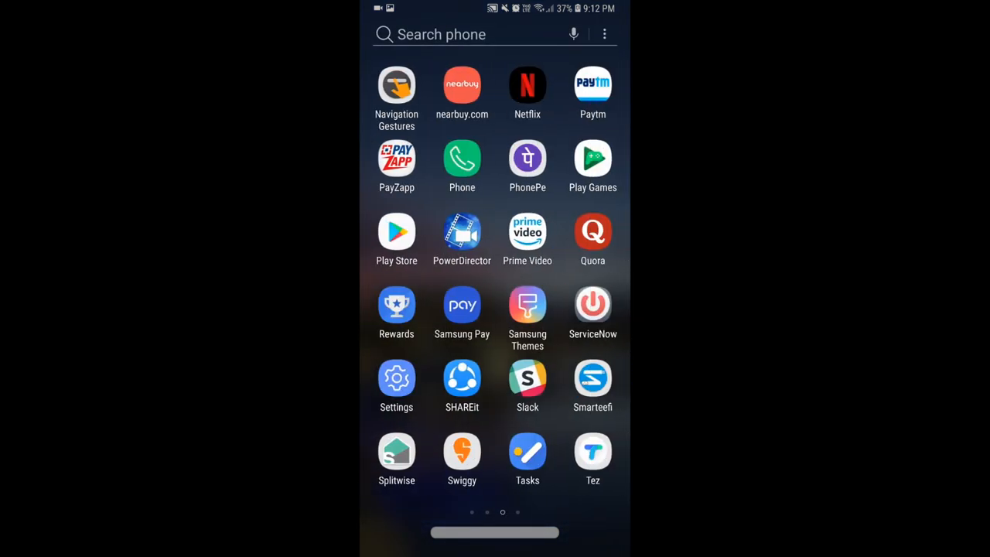
{"action": "left_click", "coordinate": [396, 85]}
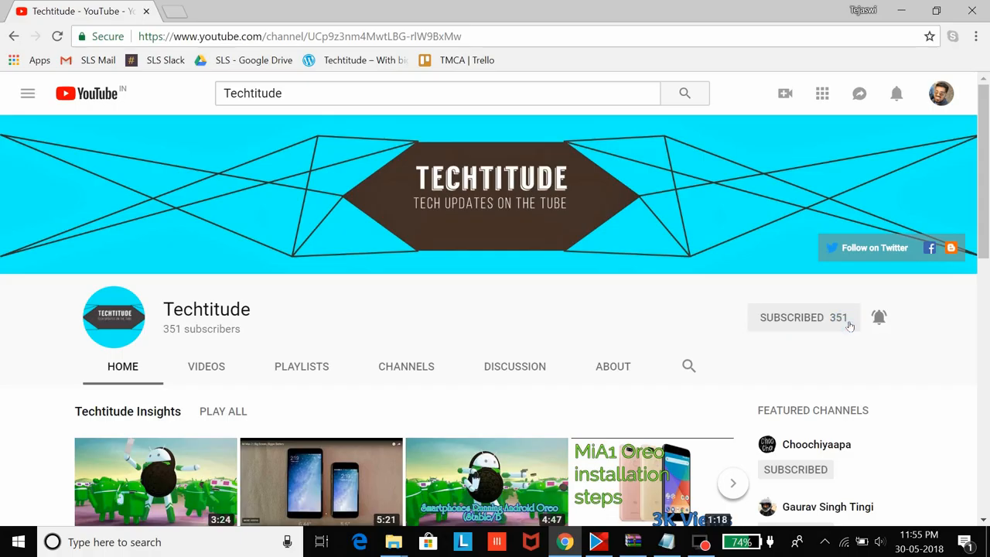
- Subscribe to the Techtitude channel and start one of its videos
{"action": "left_click", "coordinate": [805, 318]}
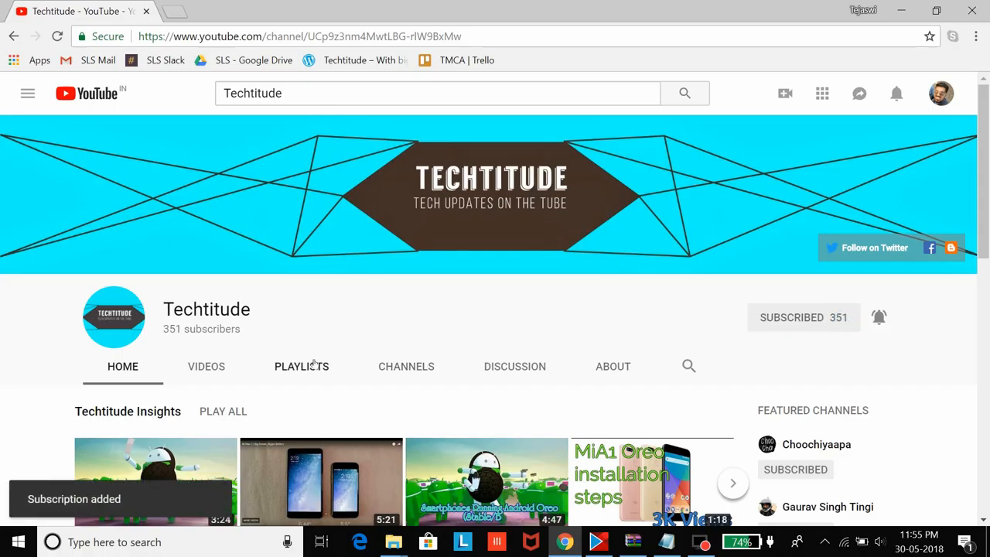
{"action": "left_click", "coordinate": [155, 476]}
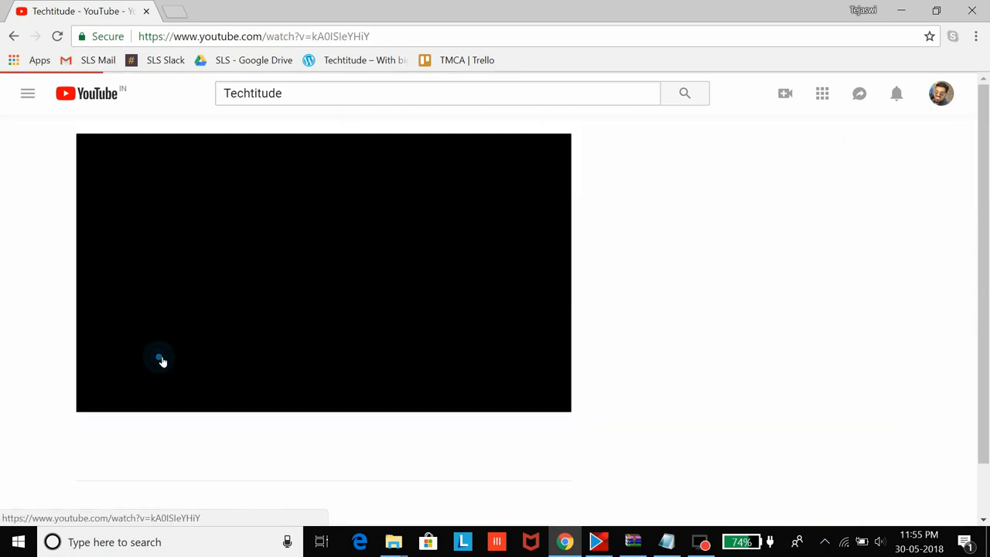